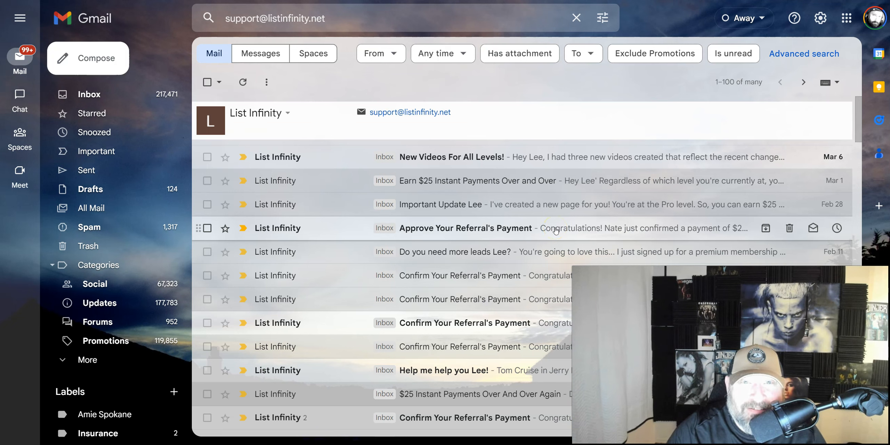
mouse_move(521, 229)
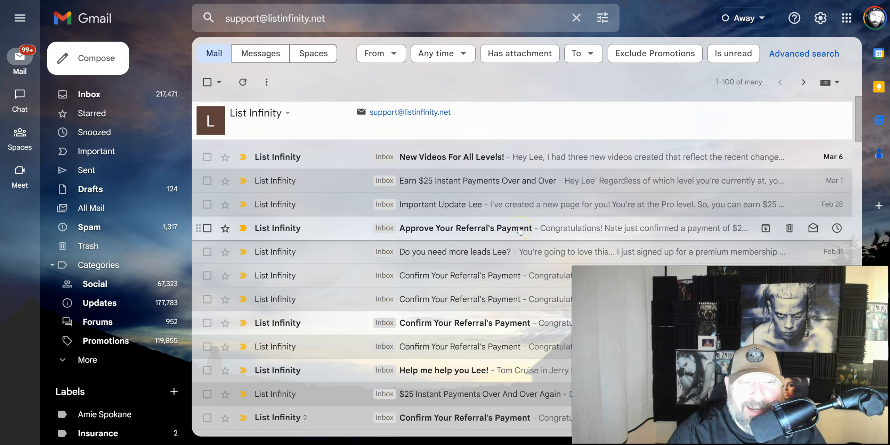
mouse_move(321, 157)
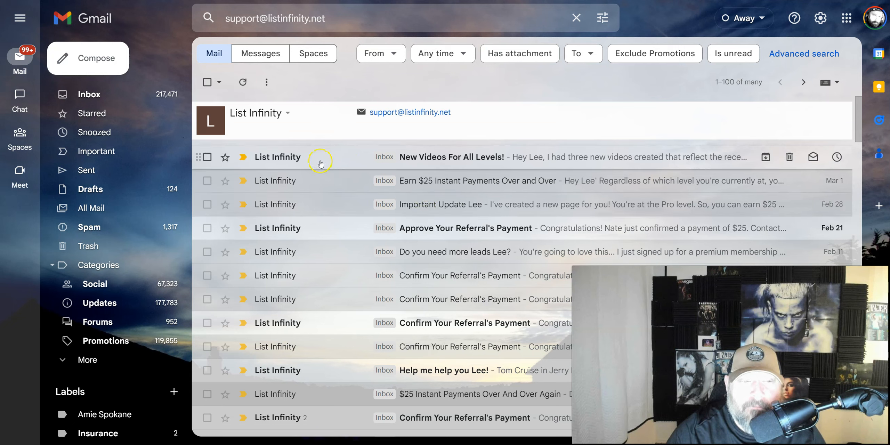
mouse_move(354, 163)
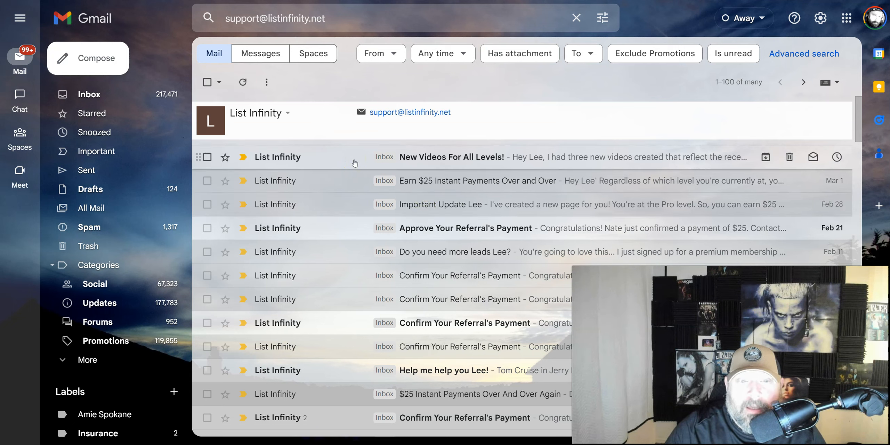
mouse_move(478, 163)
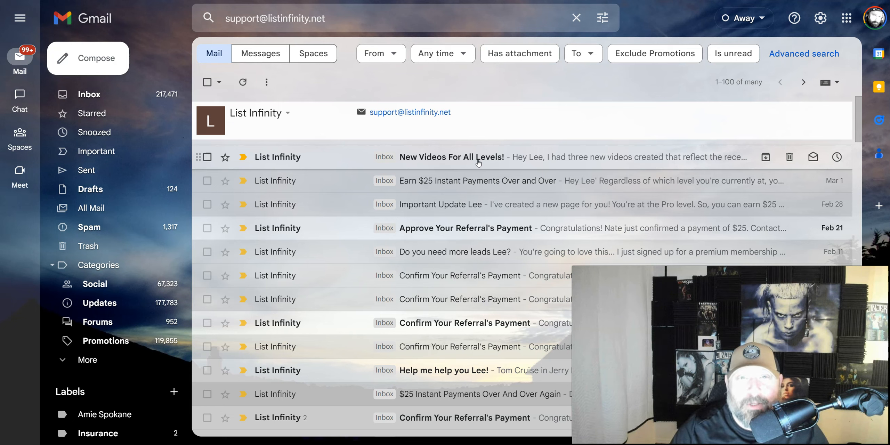
mouse_move(324, 165)
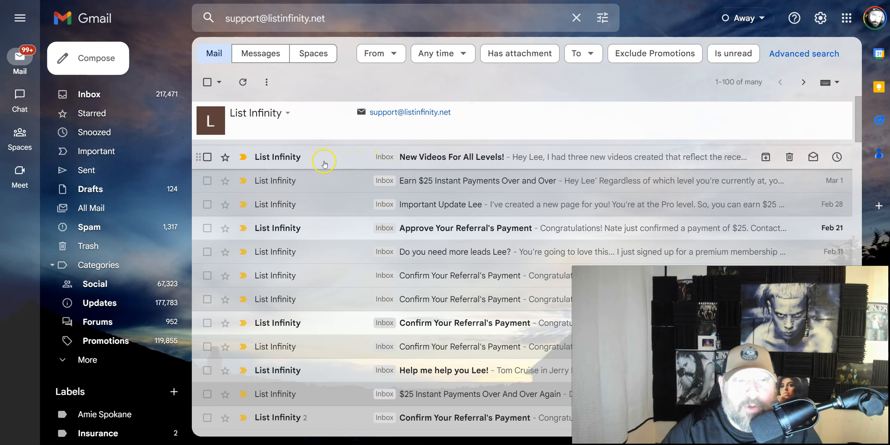
mouse_move(296, 162)
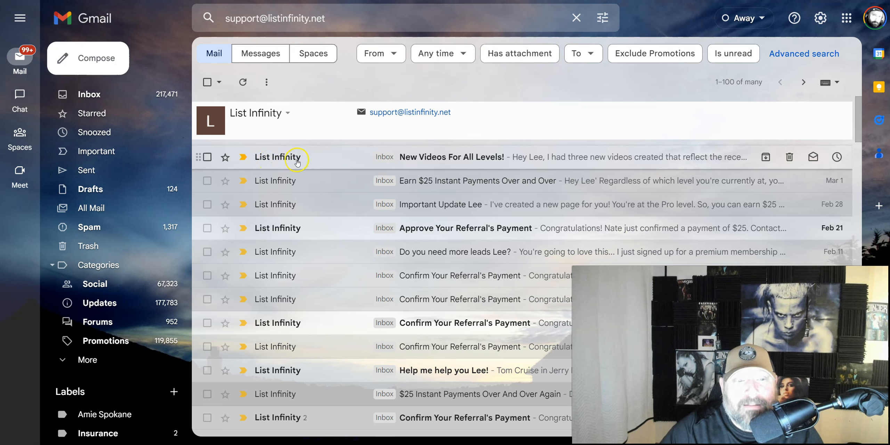
mouse_move(485, 159)
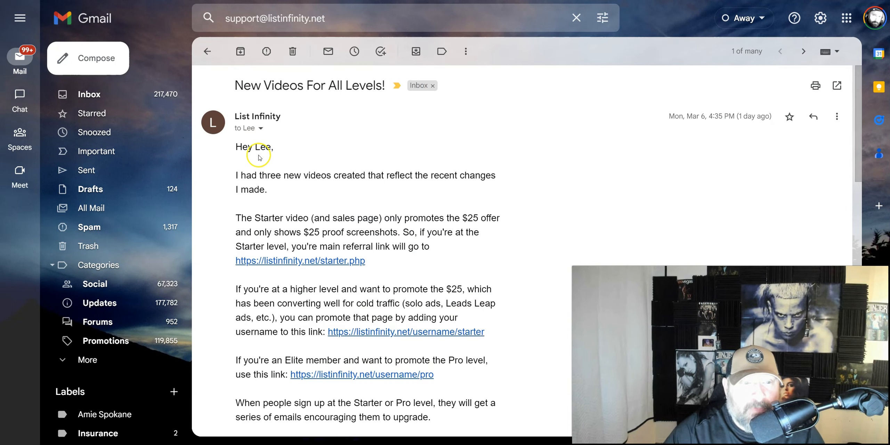
mouse_move(285, 183)
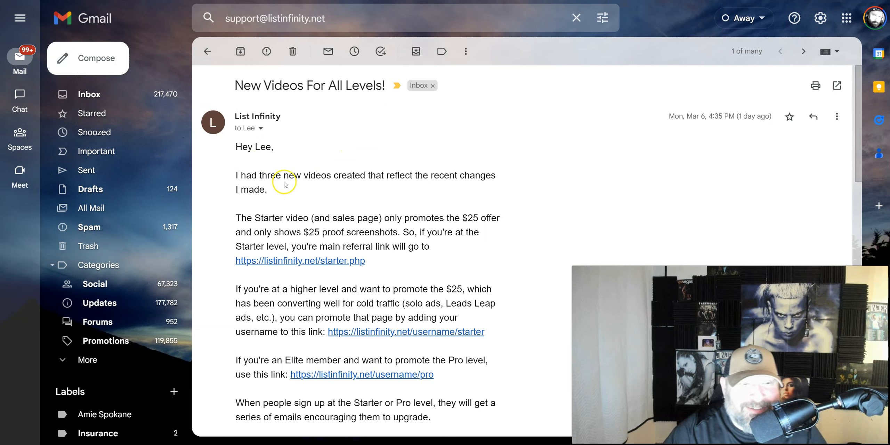
mouse_move(381, 196)
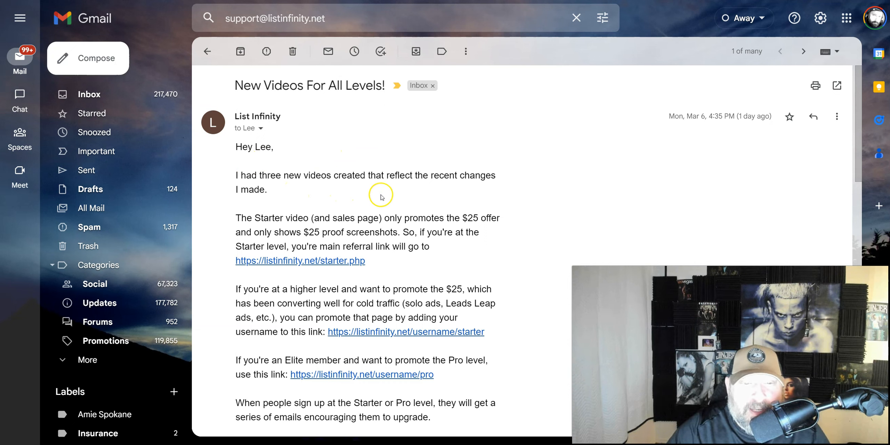
mouse_move(505, 194)
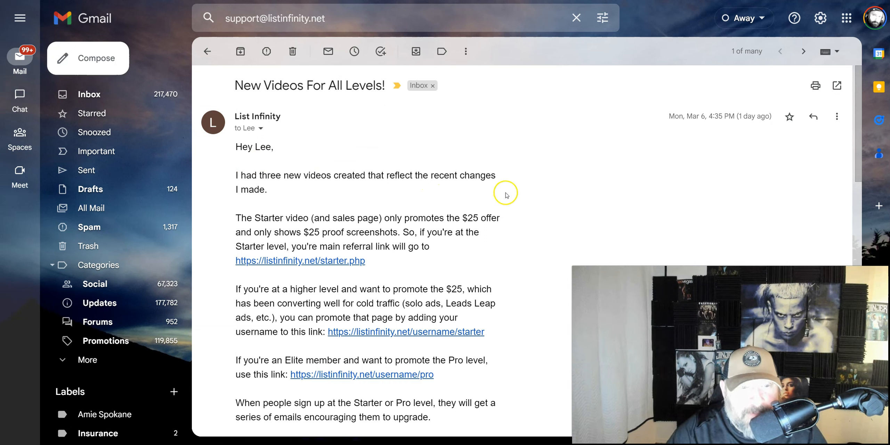
mouse_move(505, 195)
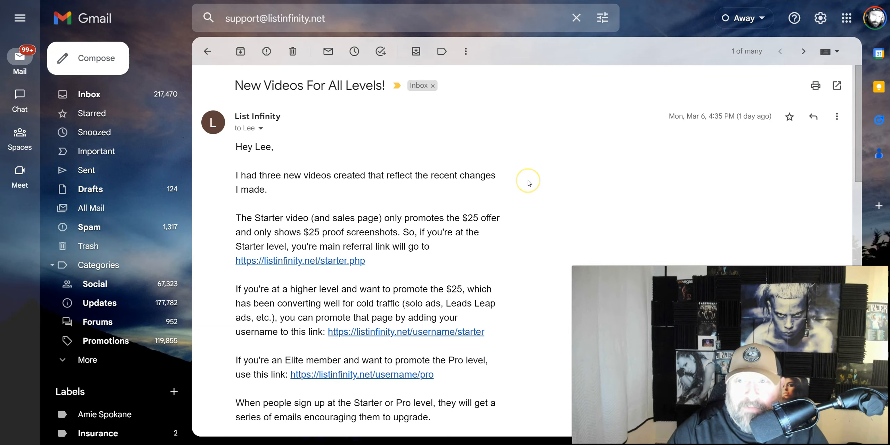
mouse_move(527, 182)
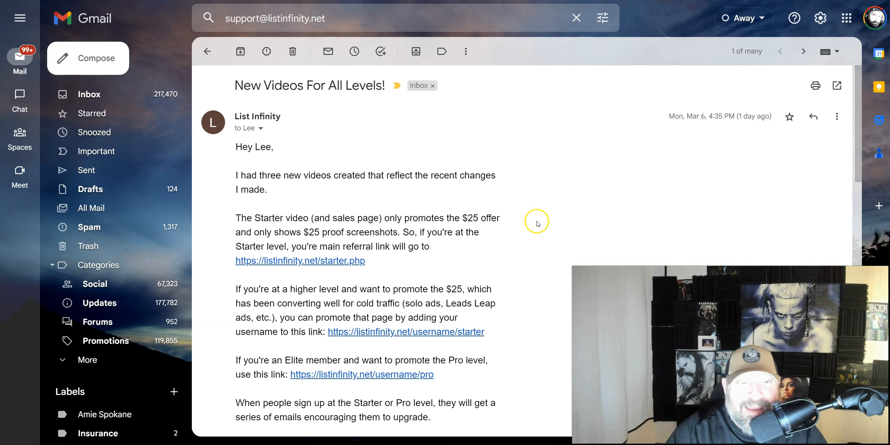
mouse_move(558, 231)
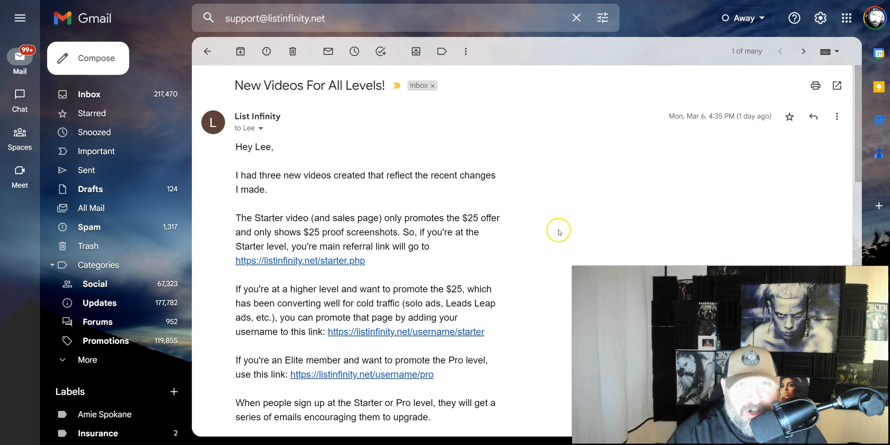
mouse_move(558, 232)
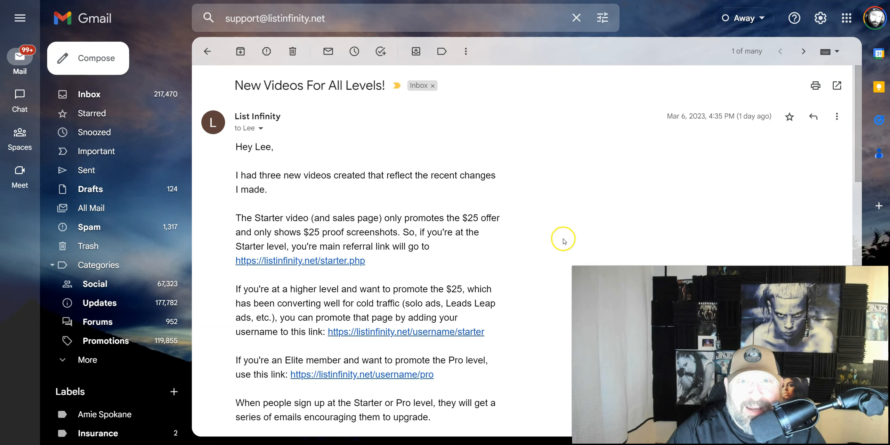
mouse_move(541, 240)
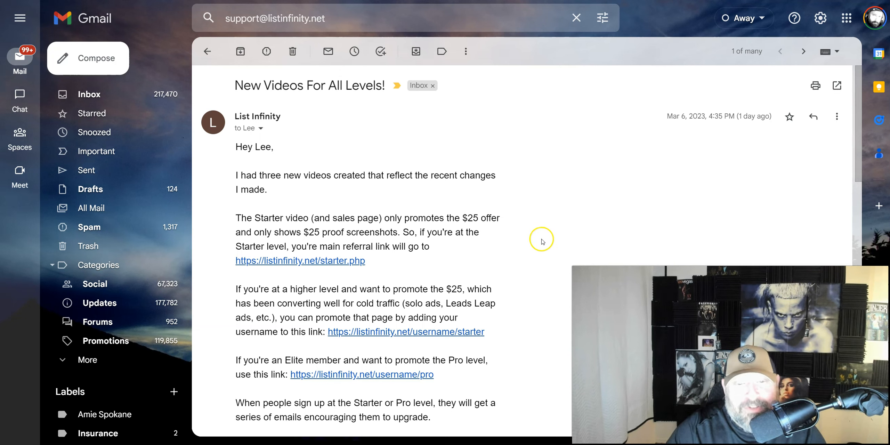
mouse_move(542, 249)
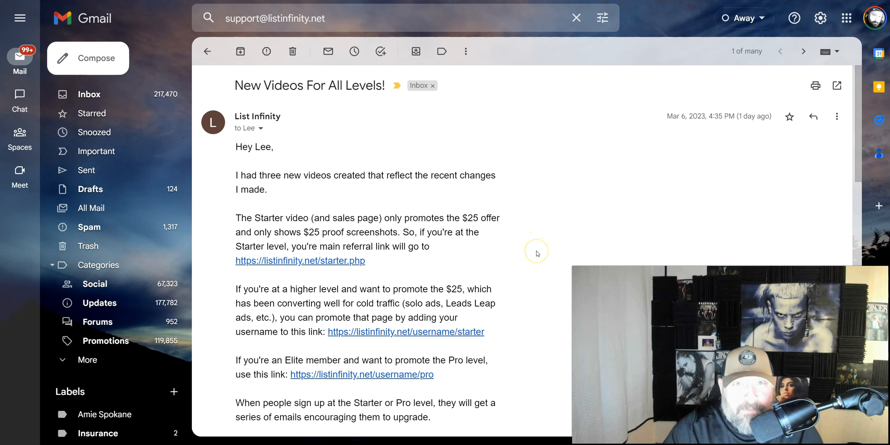
mouse_move(536, 254)
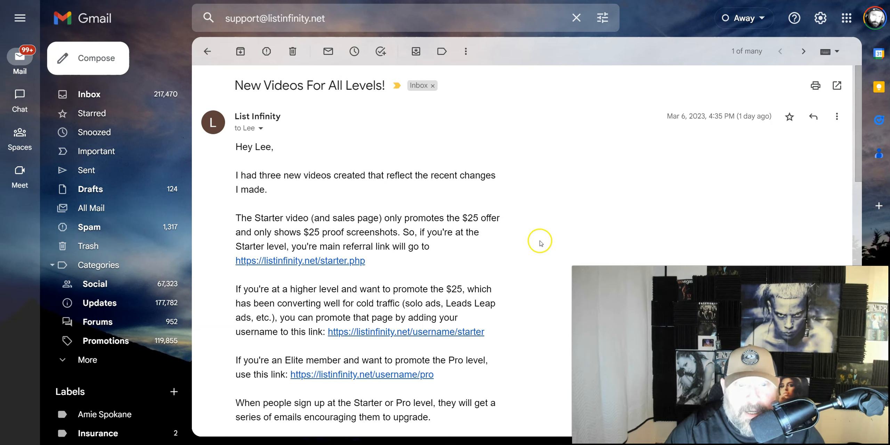
mouse_move(533, 255)
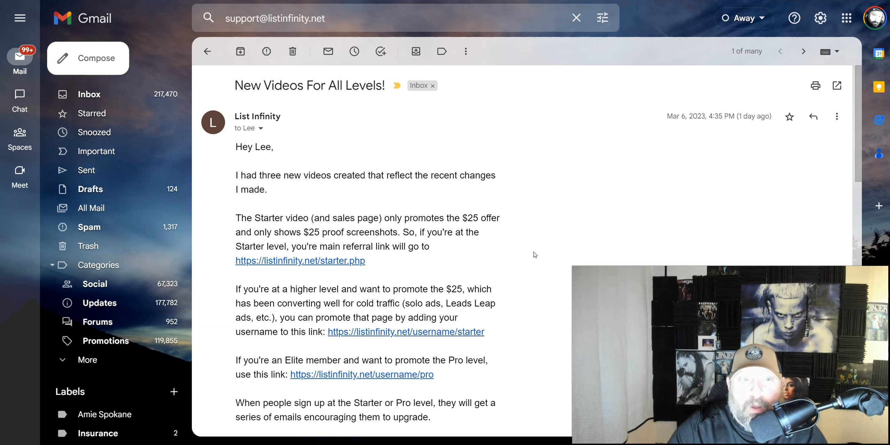
mouse_move(562, 260)
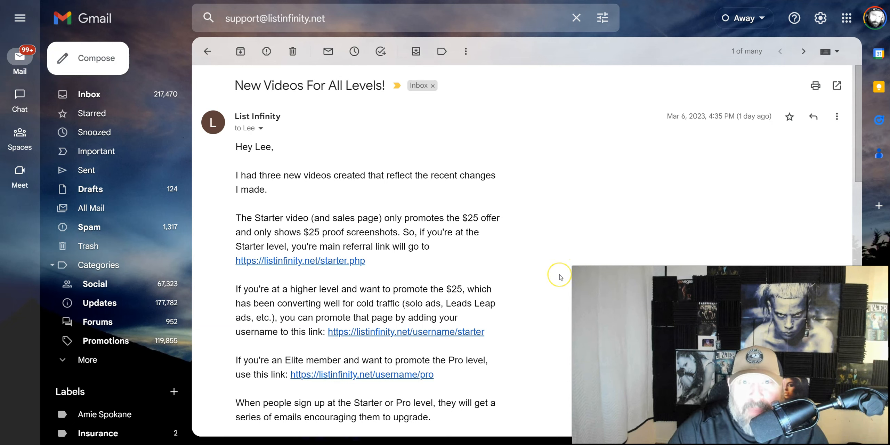
mouse_move(567, 283)
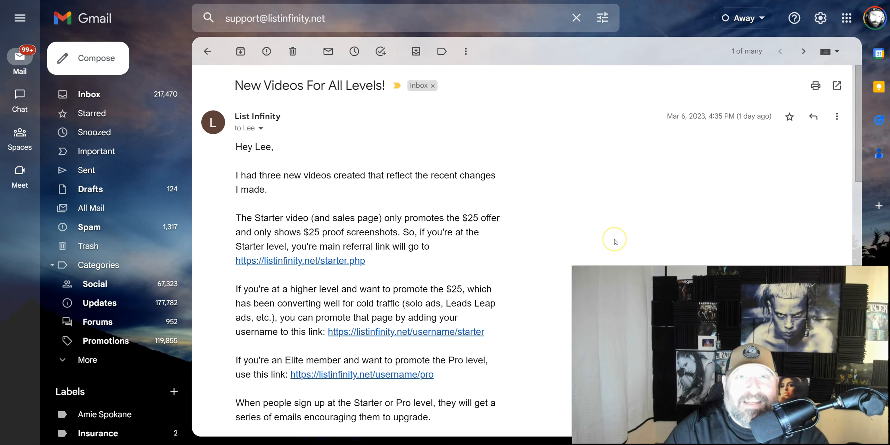
mouse_move(614, 242)
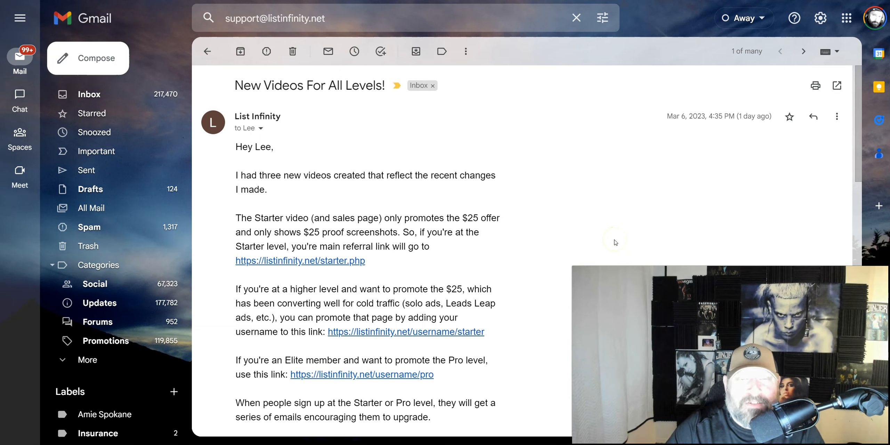
mouse_move(611, 253)
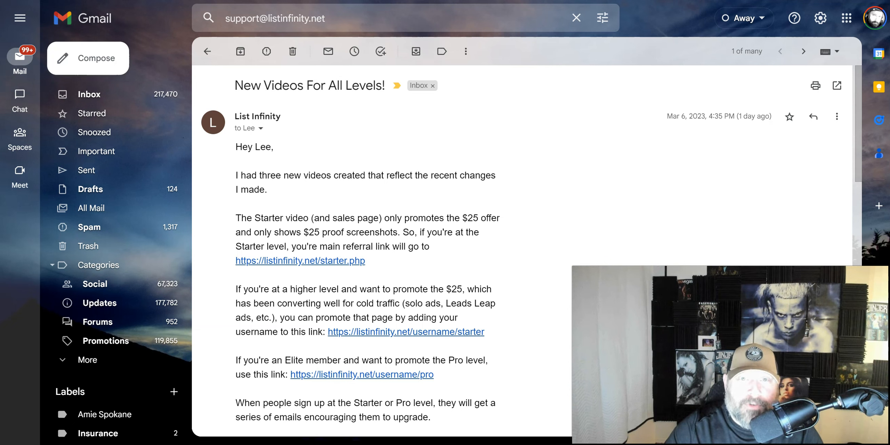
mouse_move(534, 267)
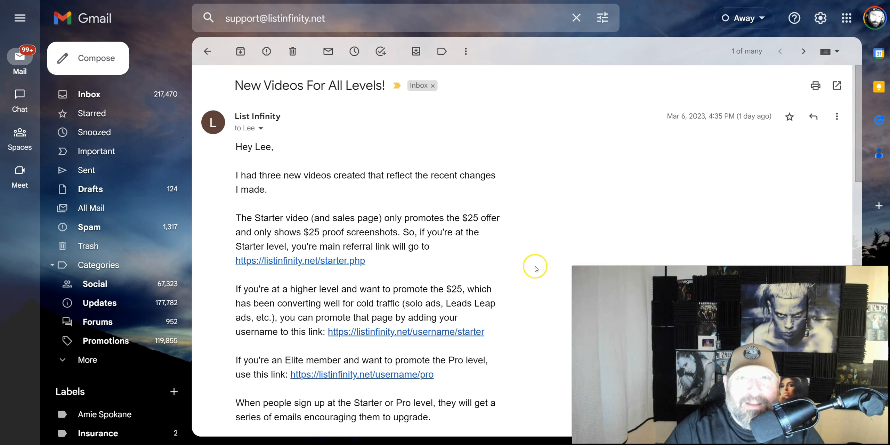
mouse_move(319, 202)
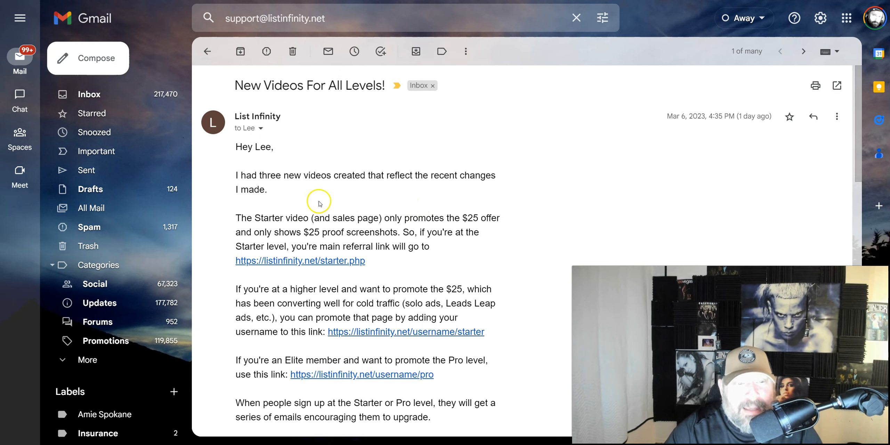
mouse_move(362, 196)
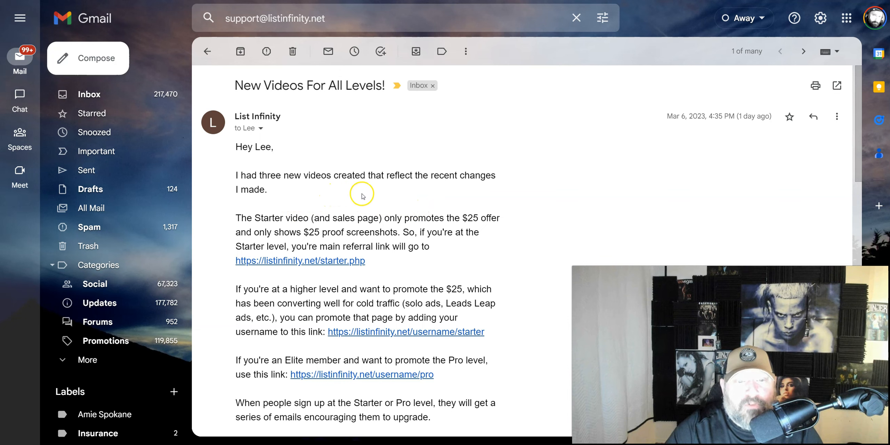
mouse_move(561, 240)
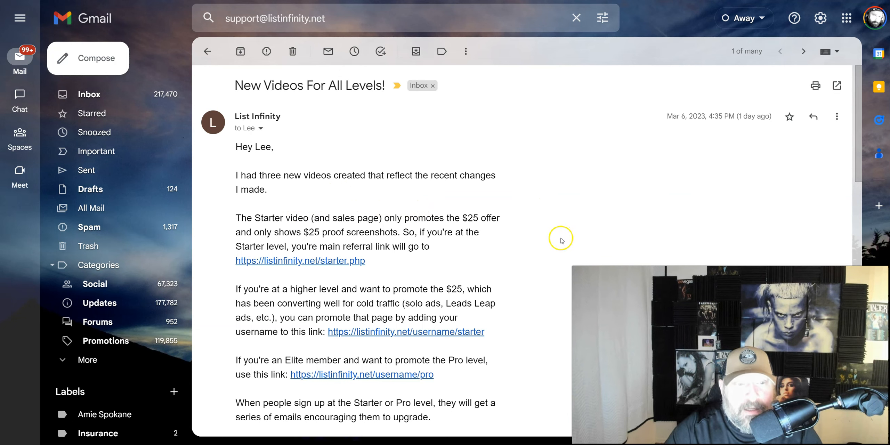
mouse_move(405, 236)
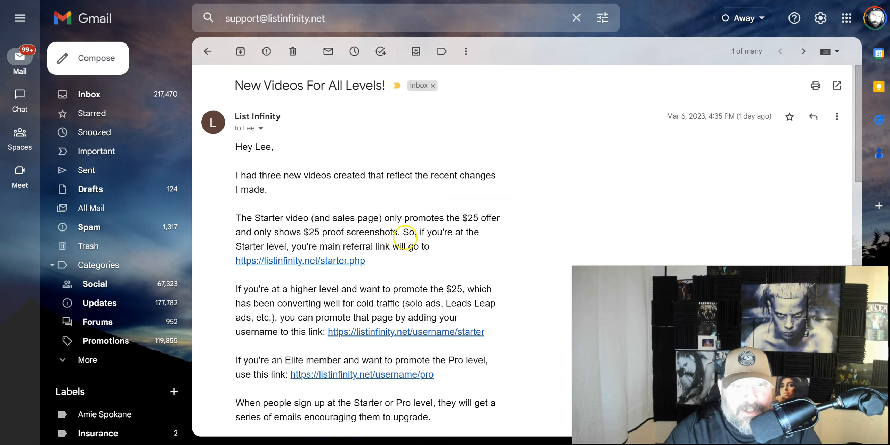
mouse_move(502, 230)
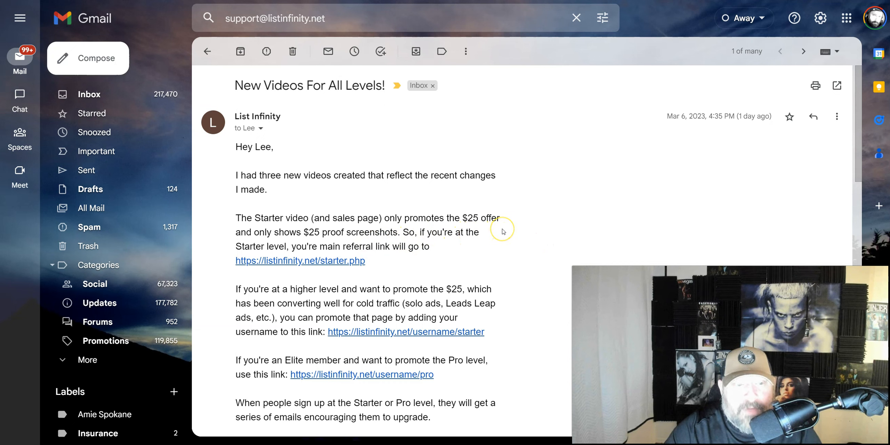
mouse_move(304, 242)
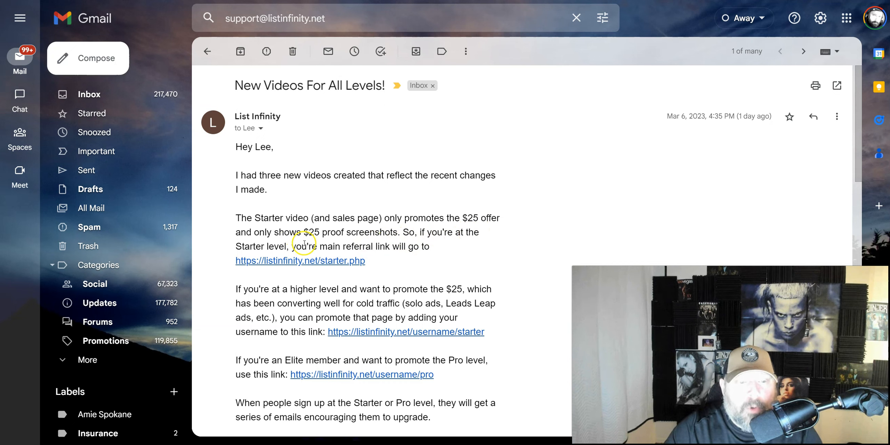
mouse_move(382, 243)
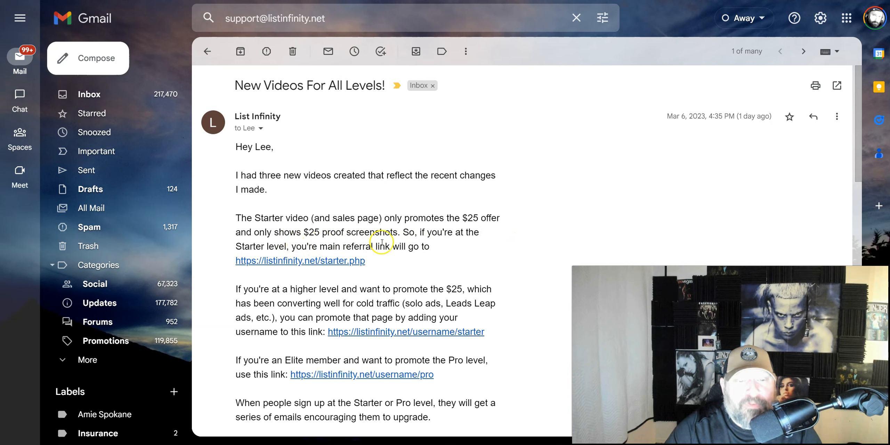
mouse_move(485, 247)
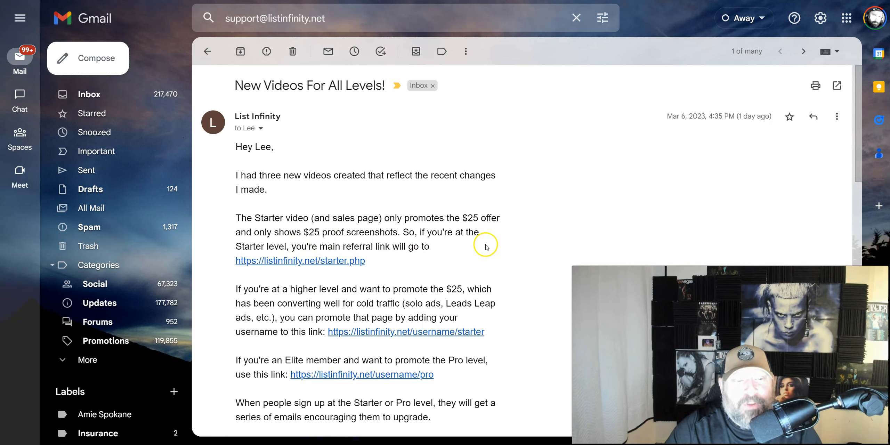
mouse_move(489, 258)
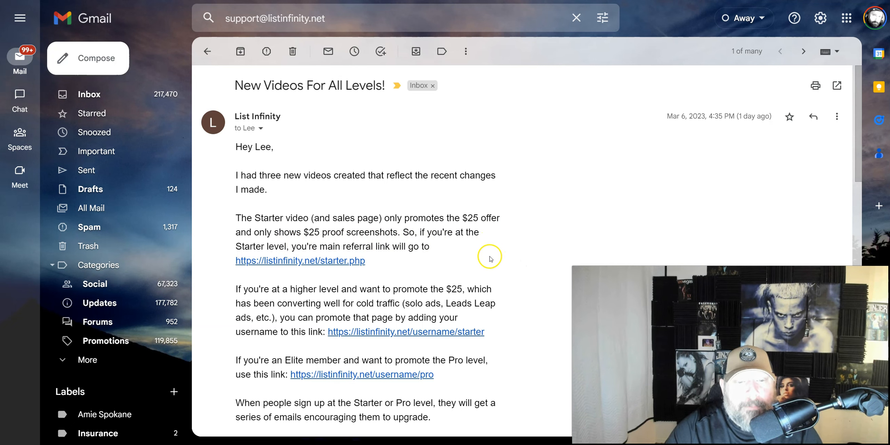
Step: Scroll the email to show the starter.php and username/starter link paragraphs
scroll(down, 3)
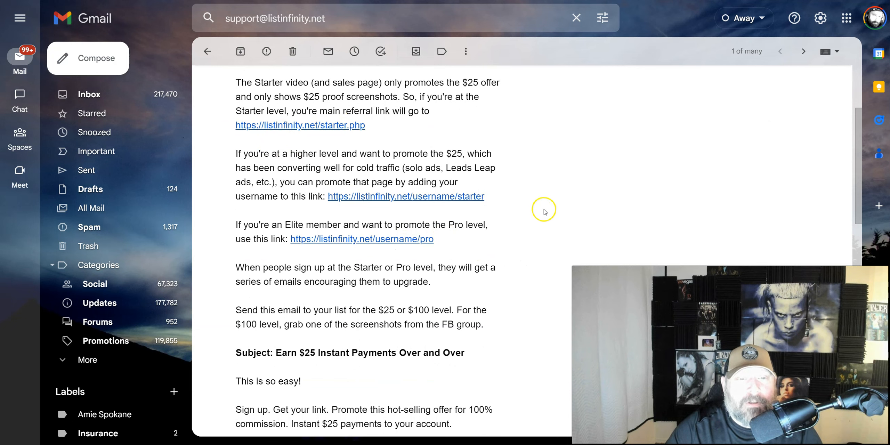
scroll(up, 3)
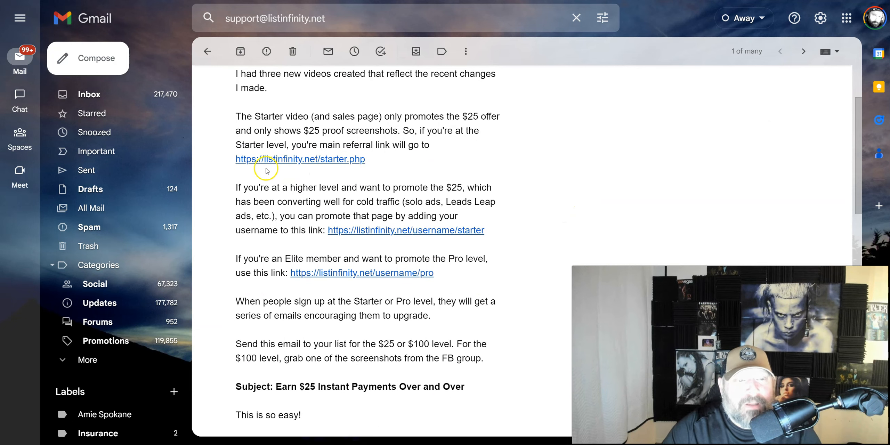
mouse_move(318, 177)
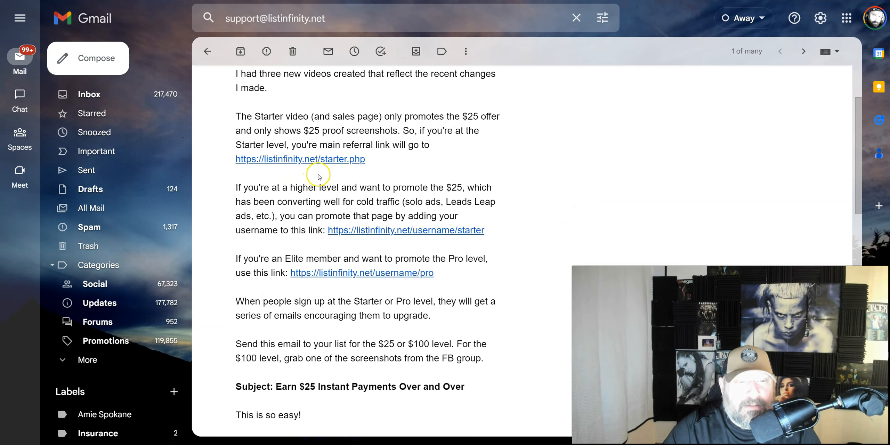
mouse_move(376, 167)
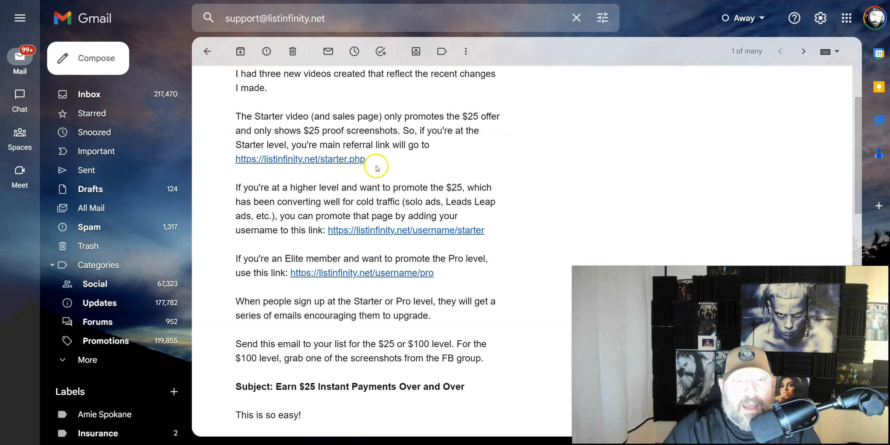
mouse_move(457, 163)
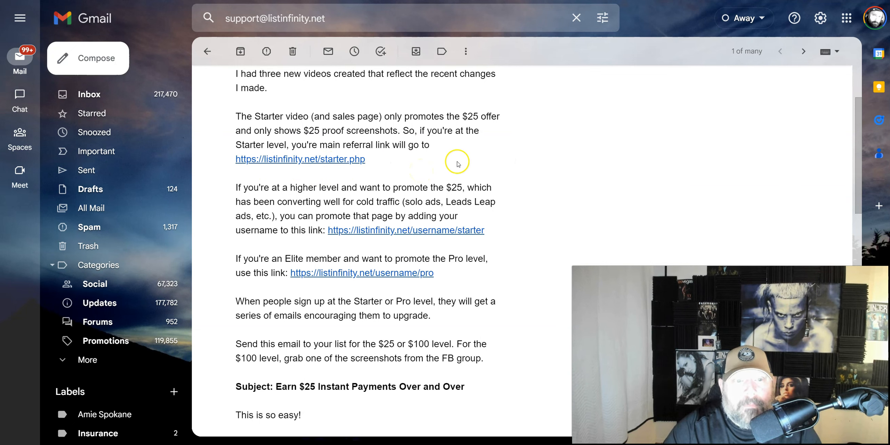
mouse_move(487, 160)
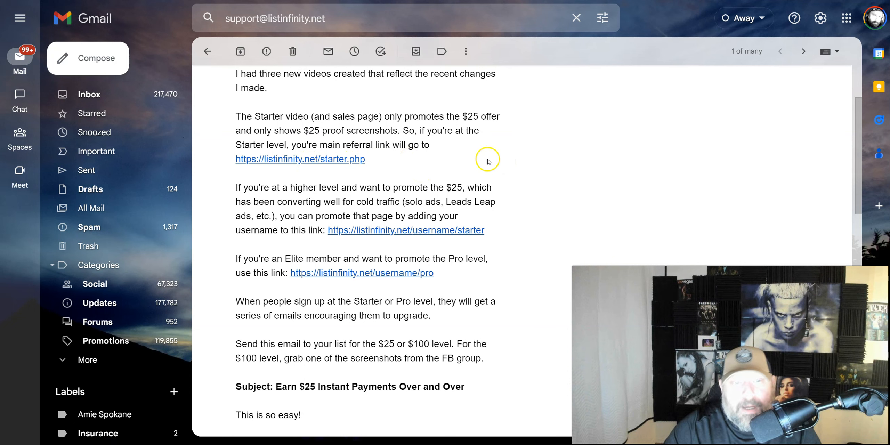
mouse_move(540, 166)
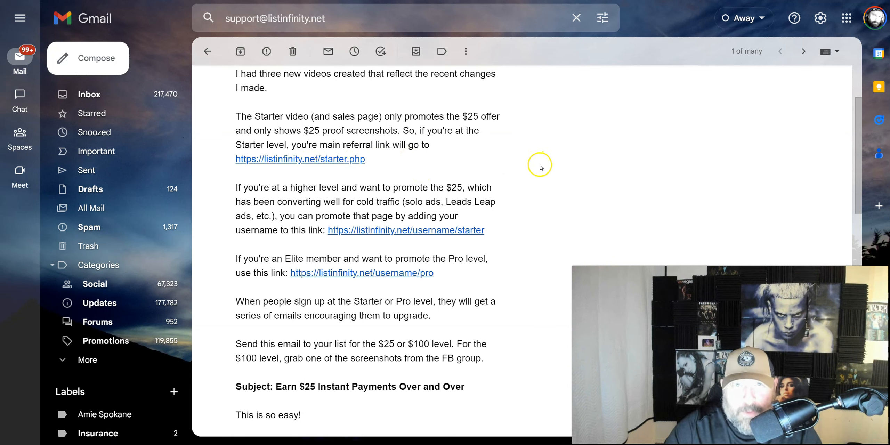
mouse_move(526, 176)
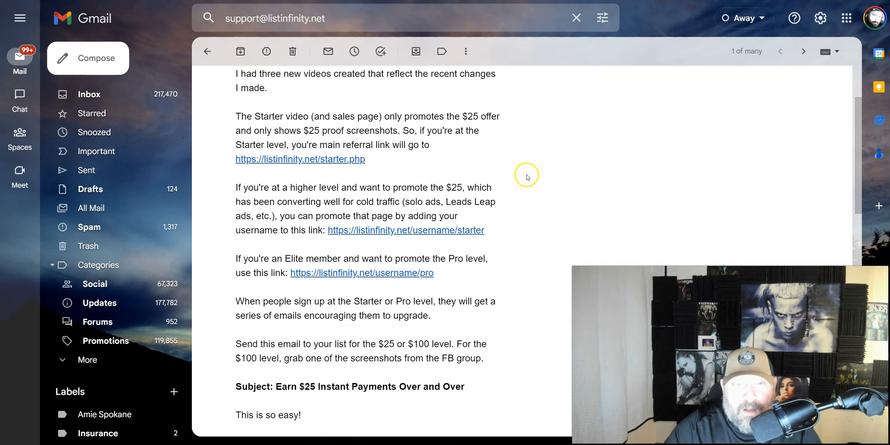
mouse_move(575, 187)
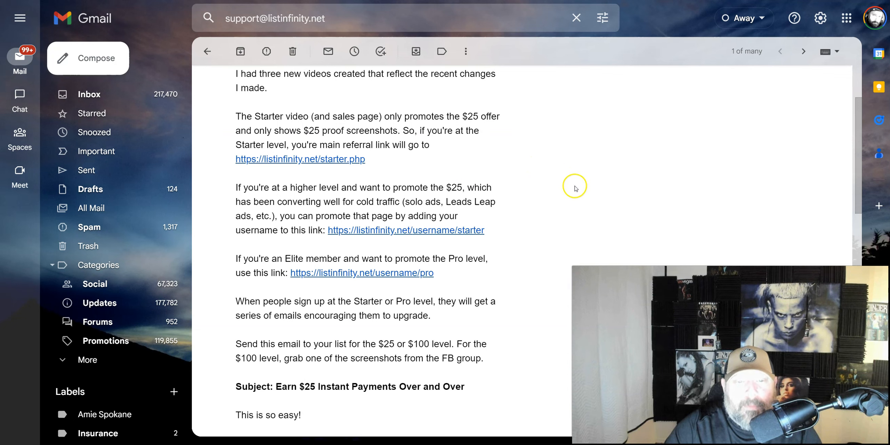
mouse_move(567, 202)
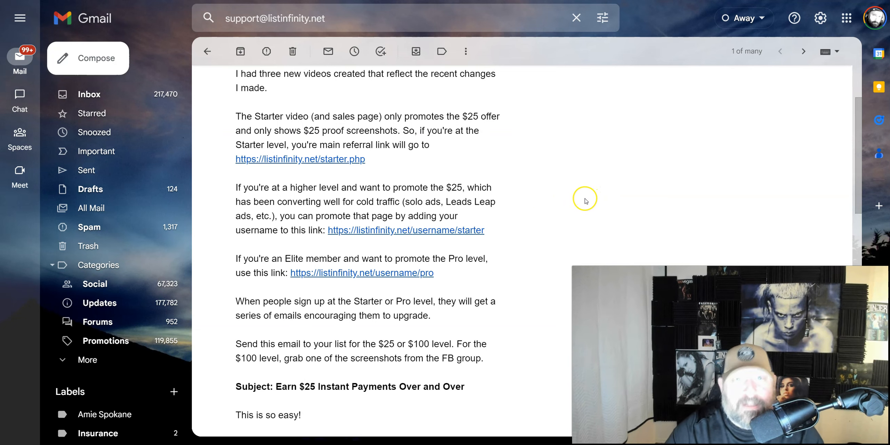
mouse_move(562, 255)
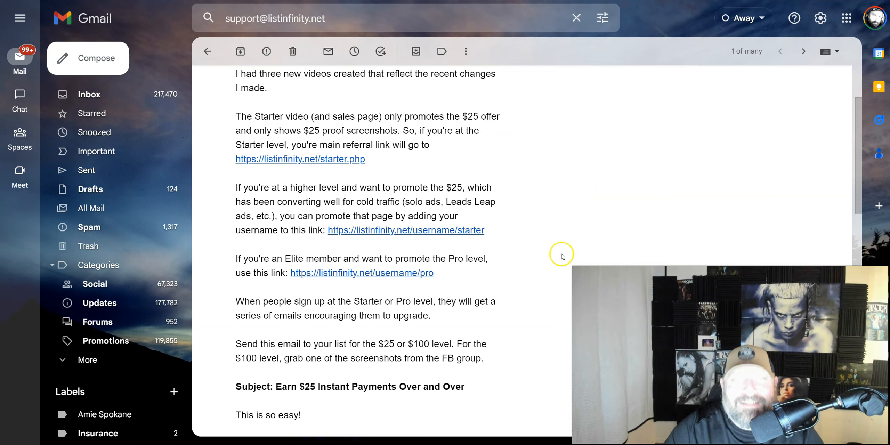
mouse_move(561, 257)
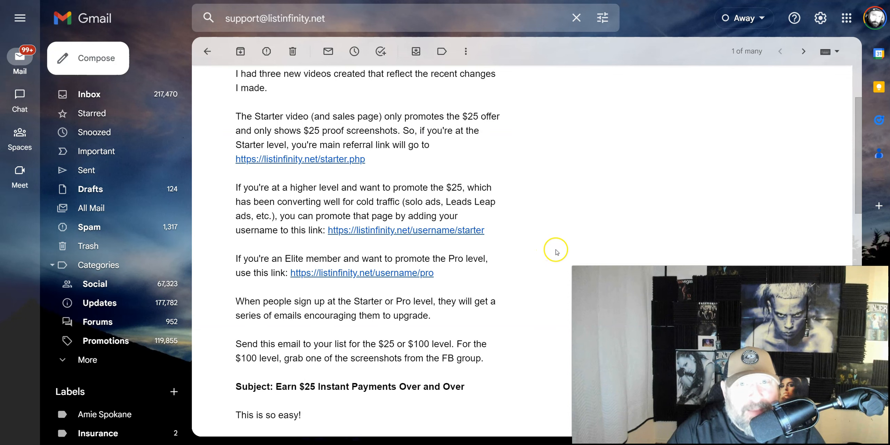
mouse_move(561, 270)
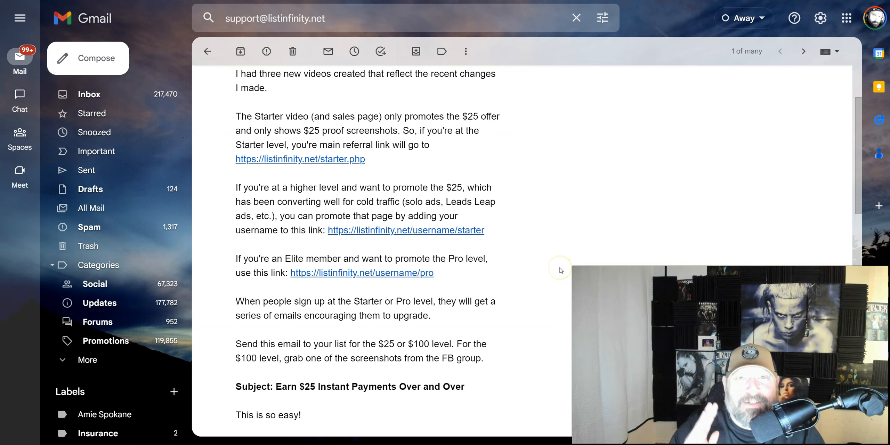
mouse_move(446, 254)
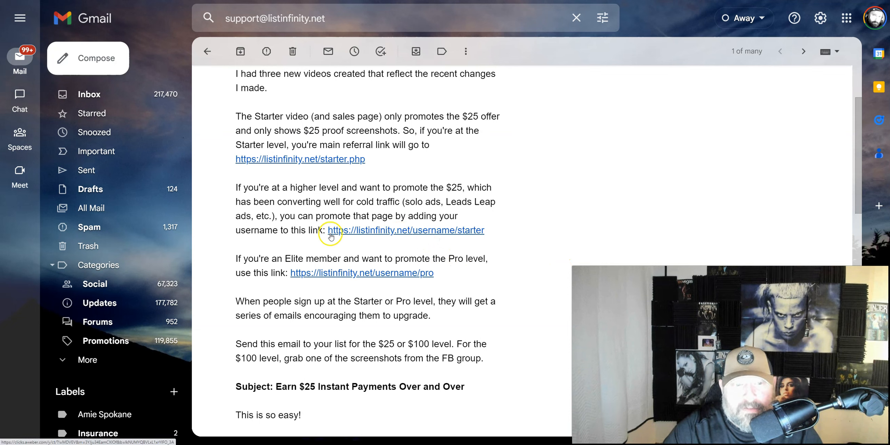
mouse_move(432, 231)
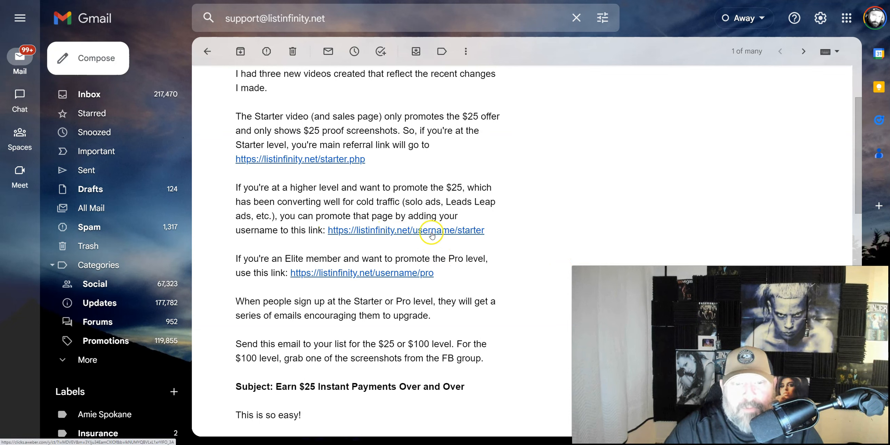
mouse_move(420, 289)
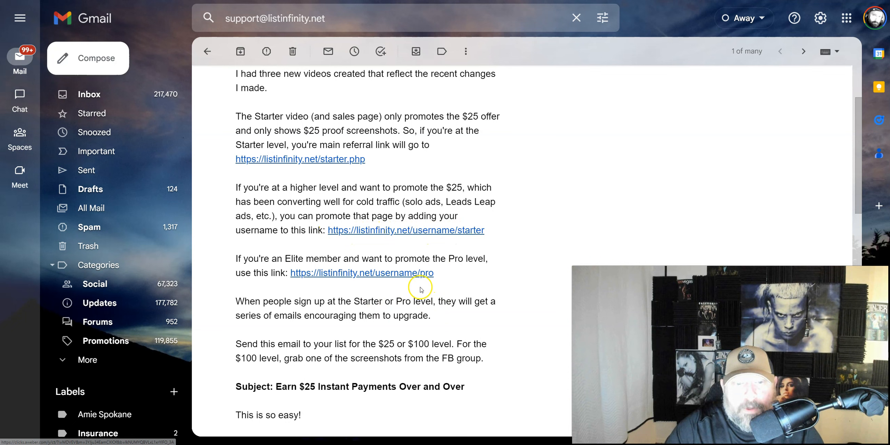
mouse_move(338, 244)
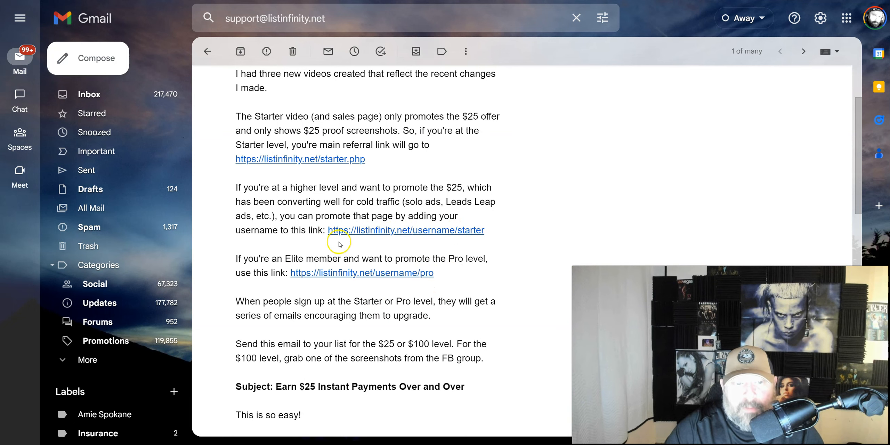
mouse_move(437, 233)
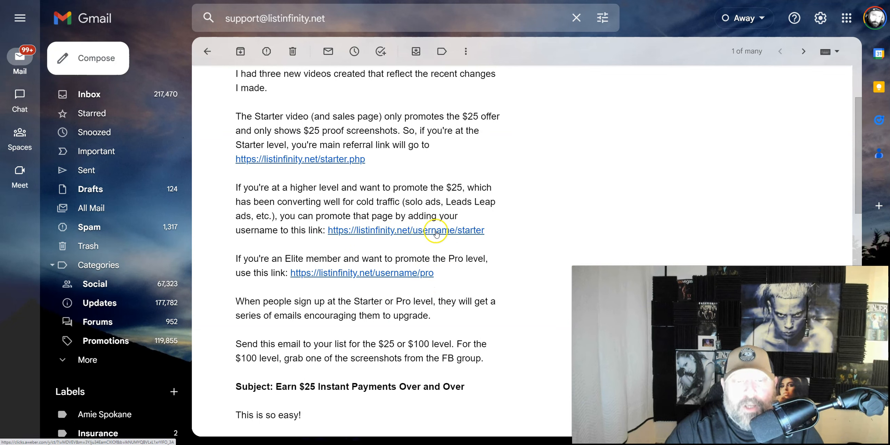
mouse_move(492, 234)
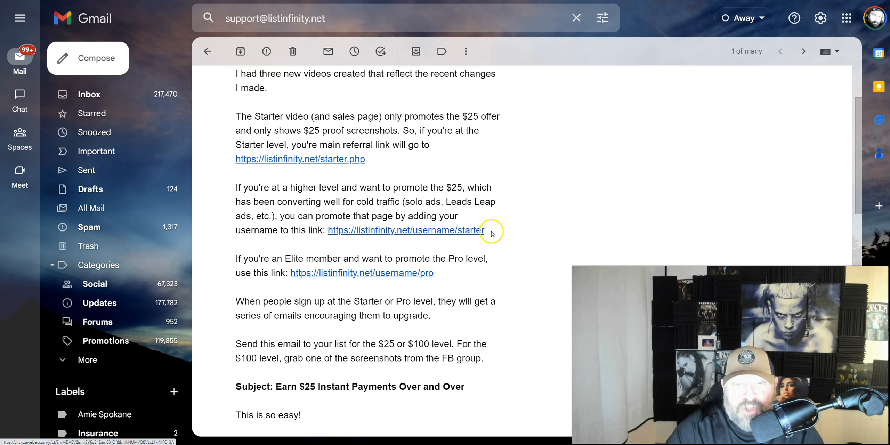
mouse_move(522, 242)
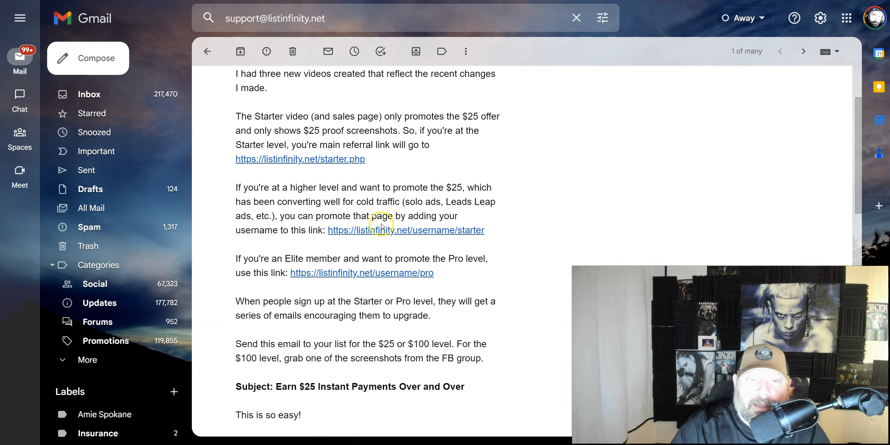
mouse_move(507, 246)
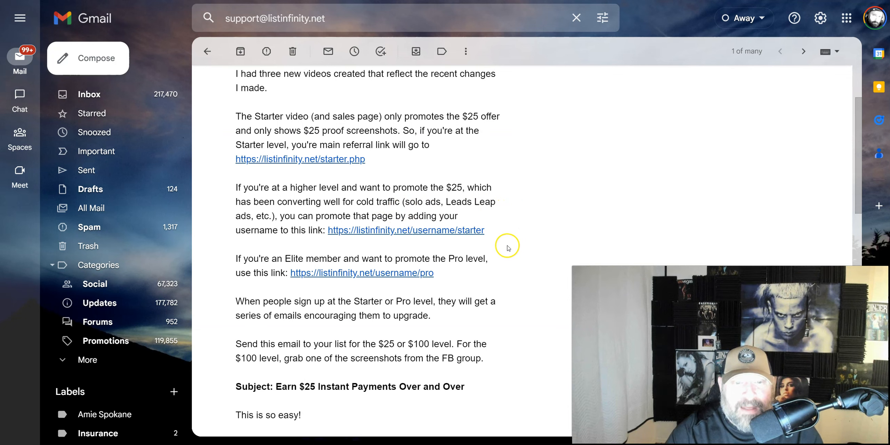
mouse_move(440, 230)
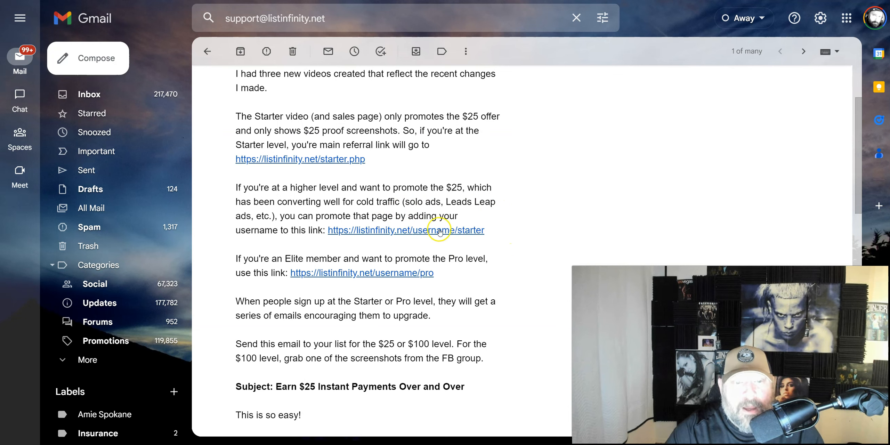
mouse_move(487, 232)
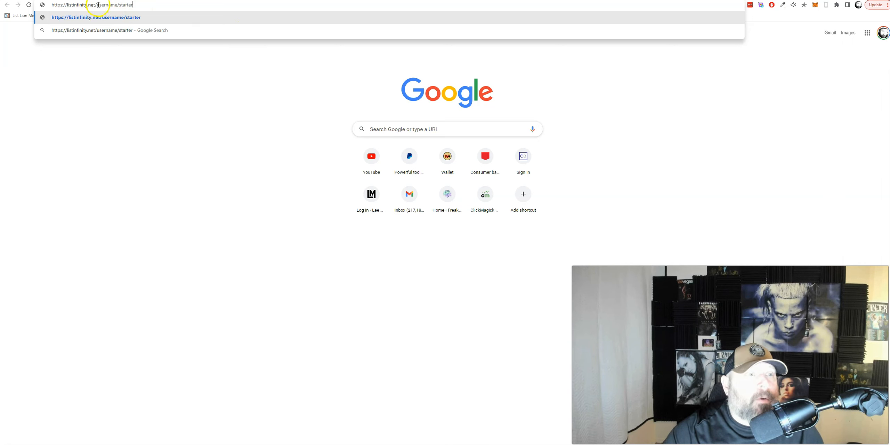
double_click(105, 4)
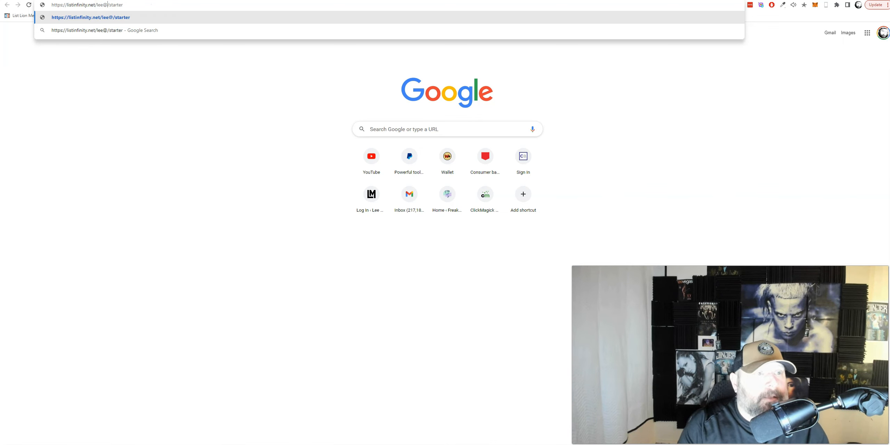
text(leemurray.com)
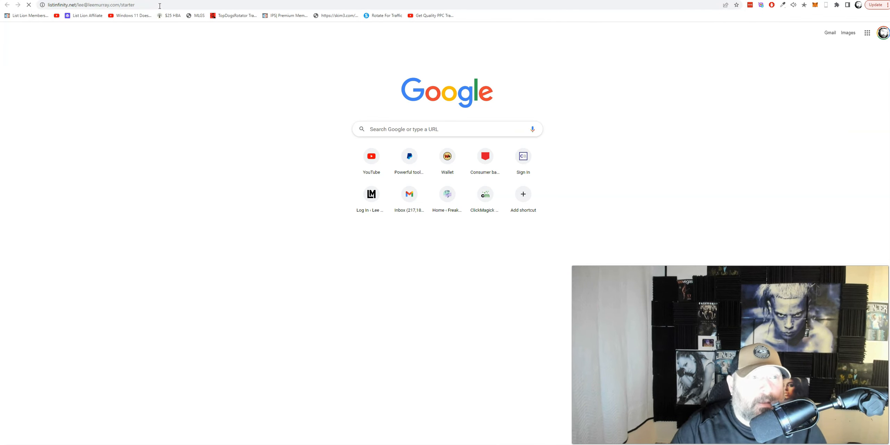
mouse_move(226, 92)
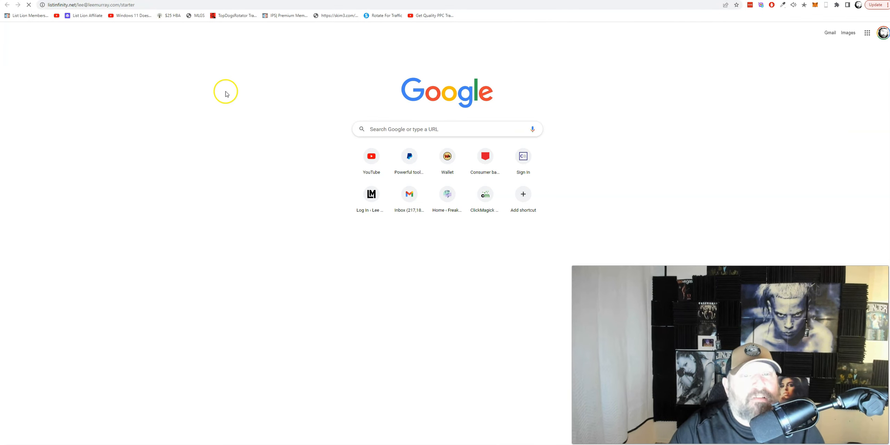
mouse_move(274, 229)
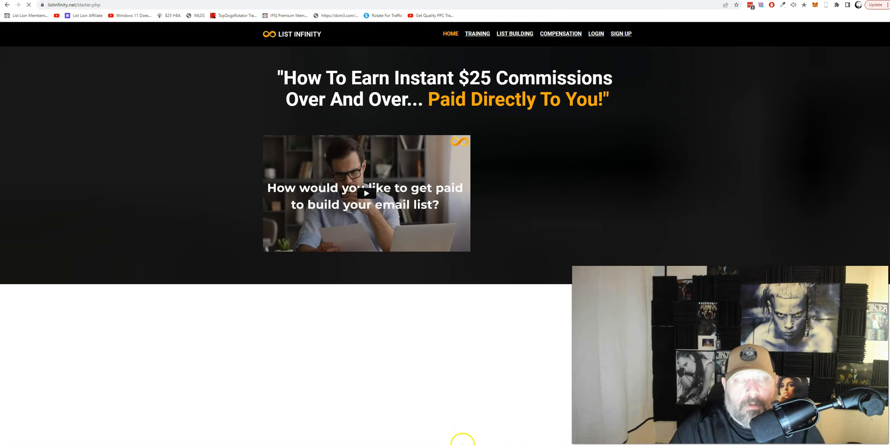
mouse_move(486, 80)
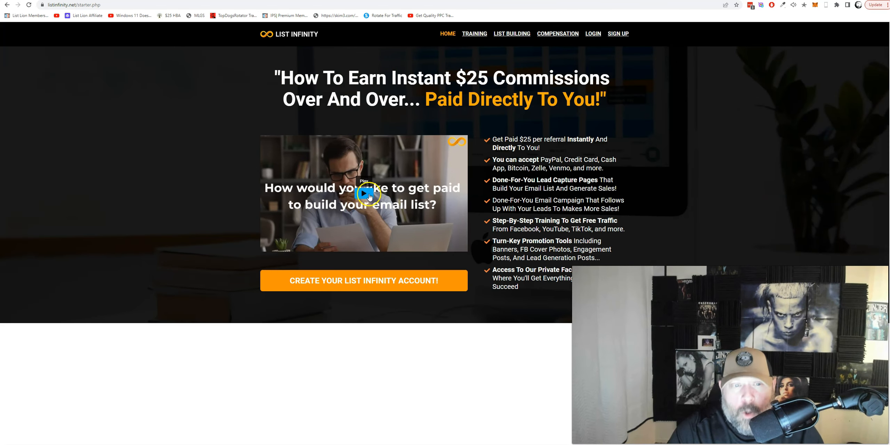
mouse_move(400, 215)
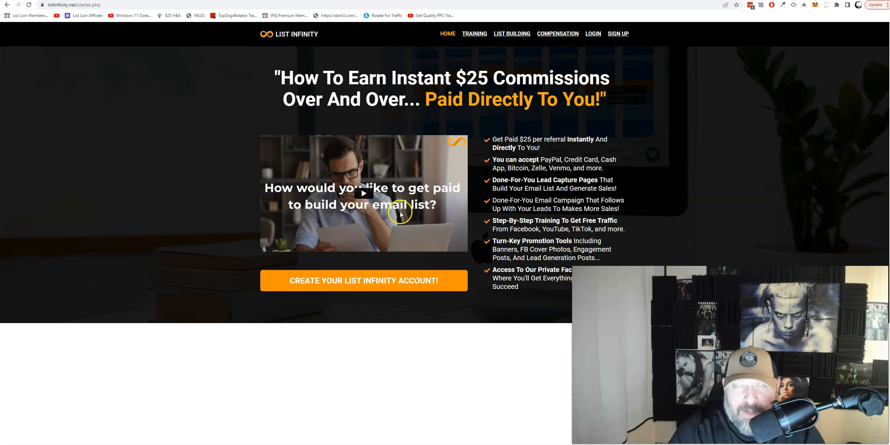
mouse_move(543, 143)
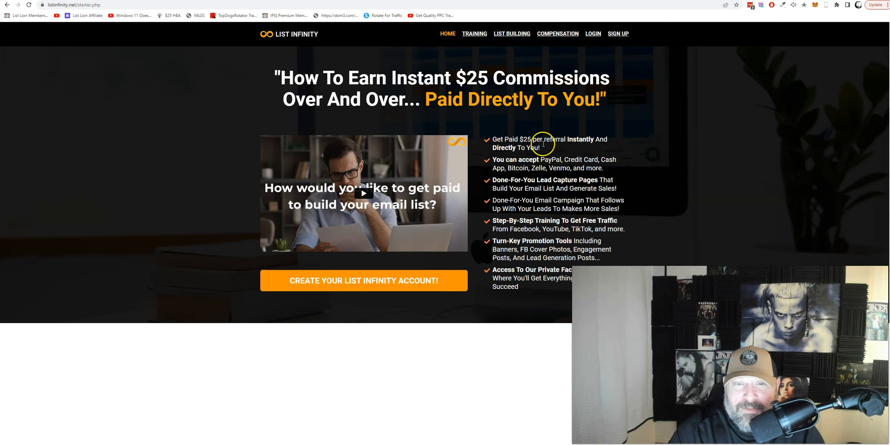
scroll(down, 3)
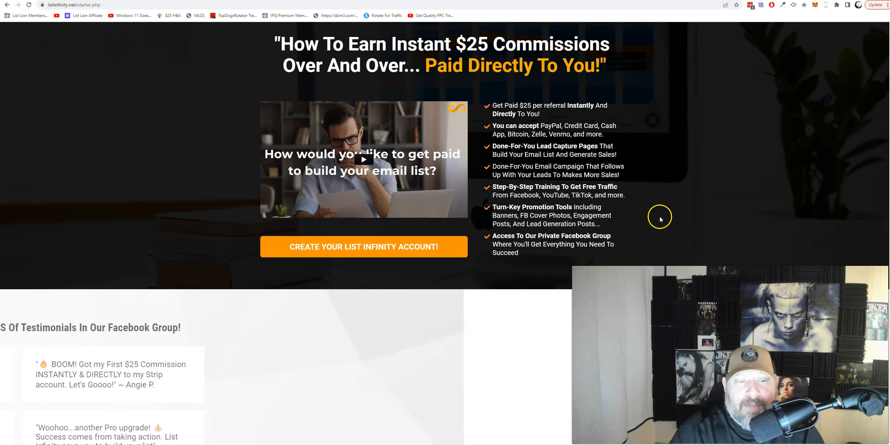
scroll(down, 3)
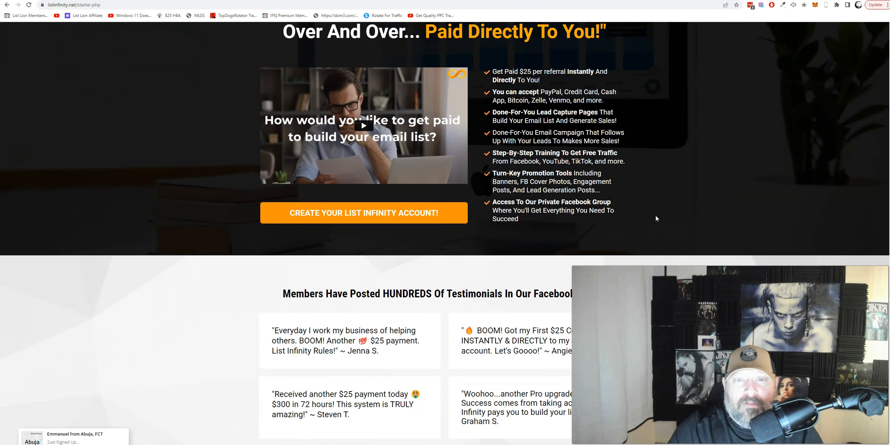
scroll(down, 3)
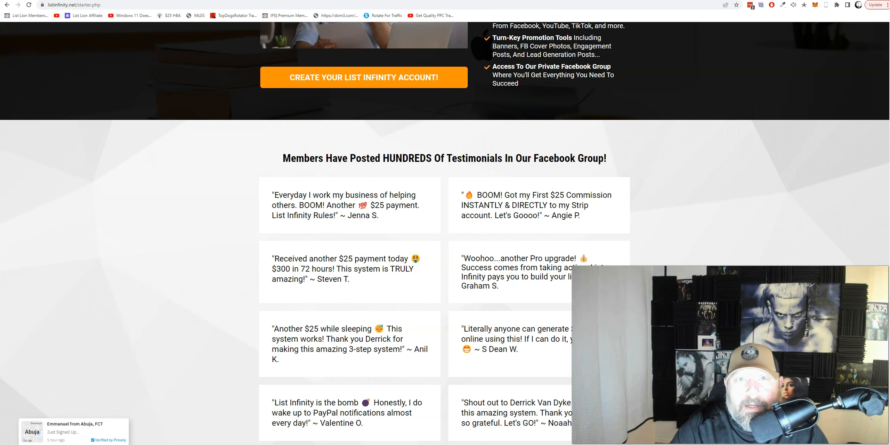
scroll(up, 3)
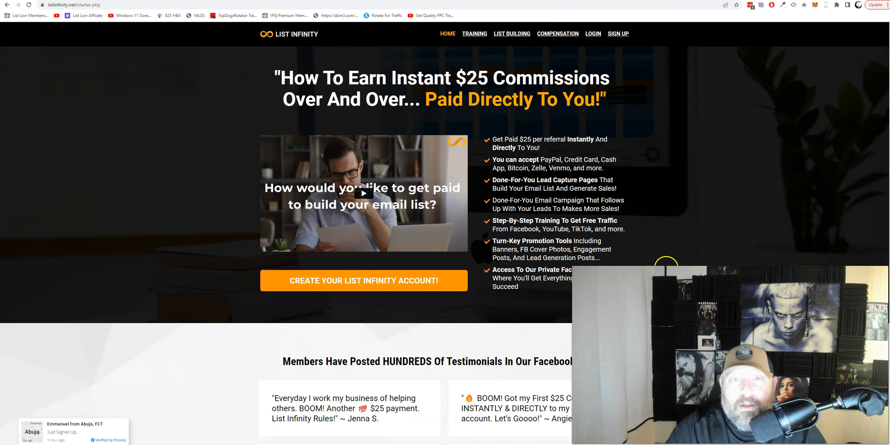
mouse_move(716, 158)
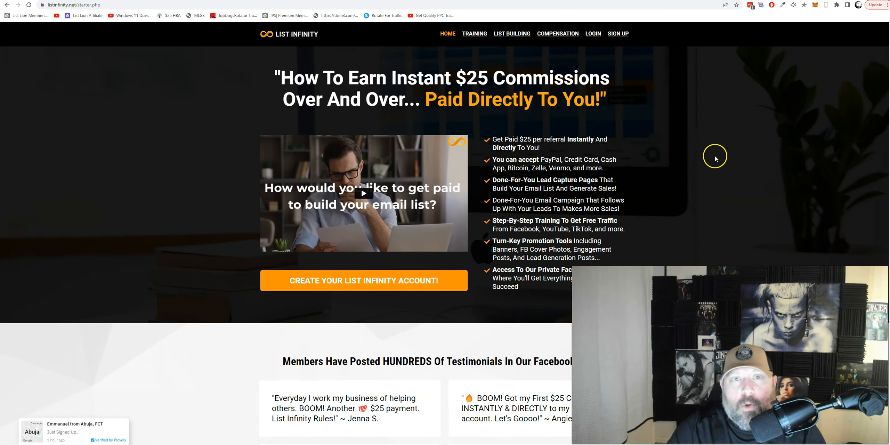
mouse_move(716, 157)
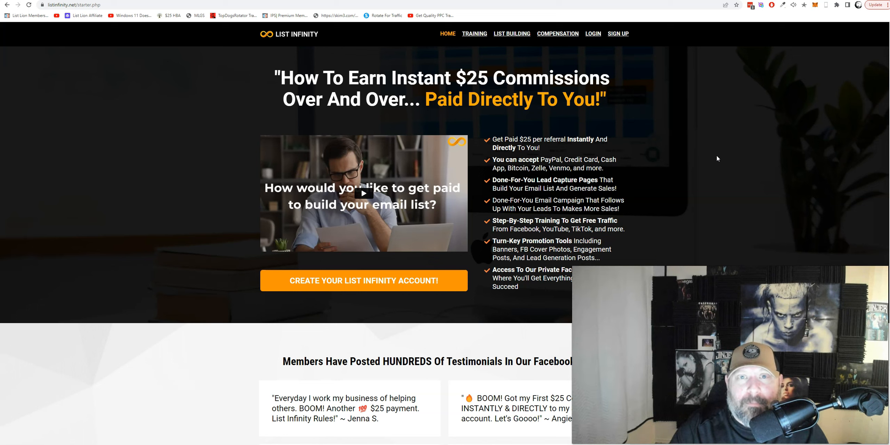
mouse_move(685, 160)
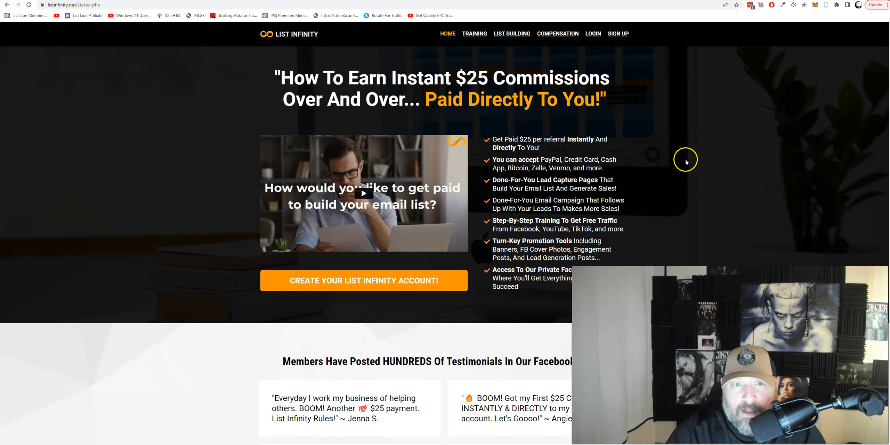
mouse_move(599, 138)
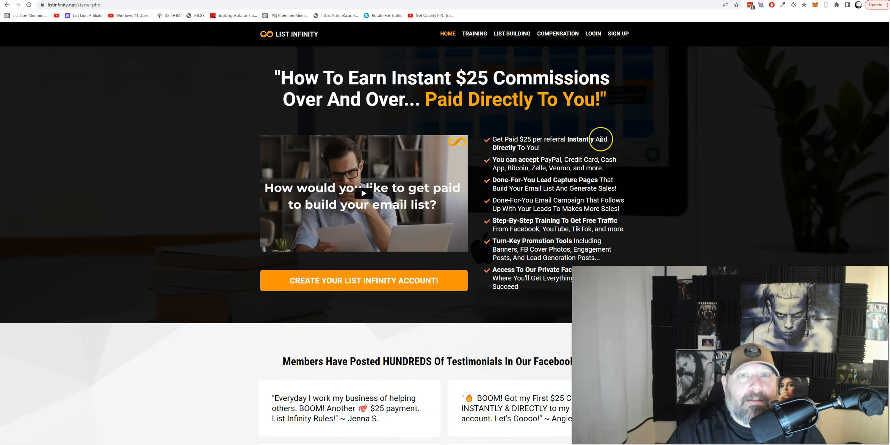
mouse_move(616, 139)
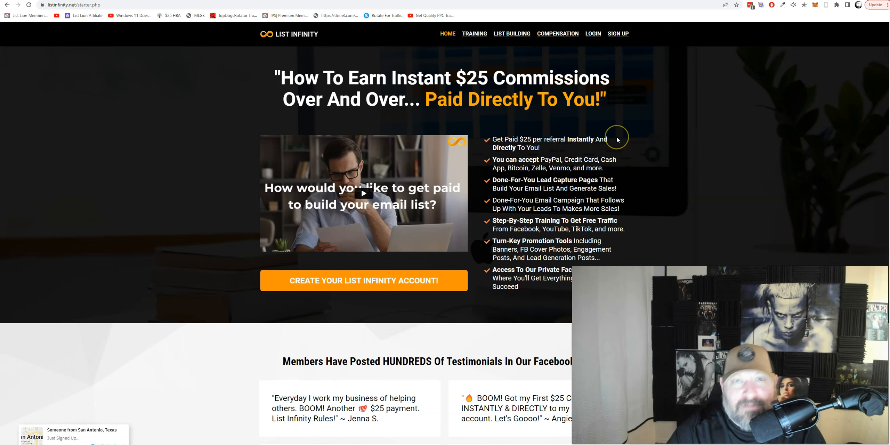
mouse_move(637, 154)
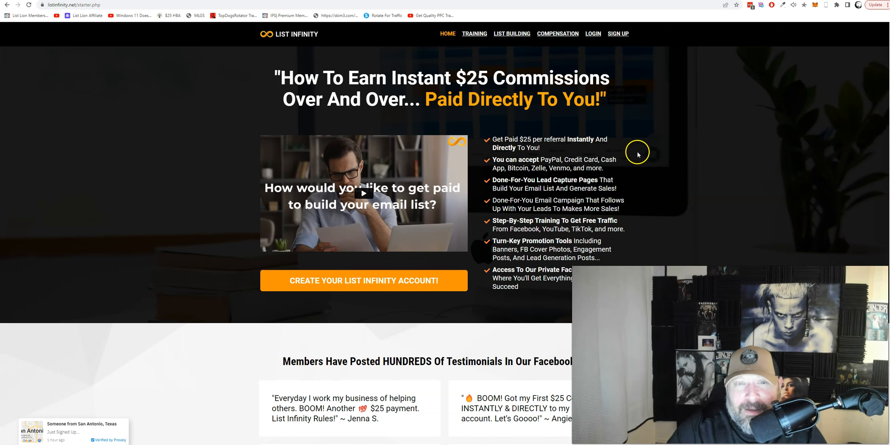
mouse_move(511, 136)
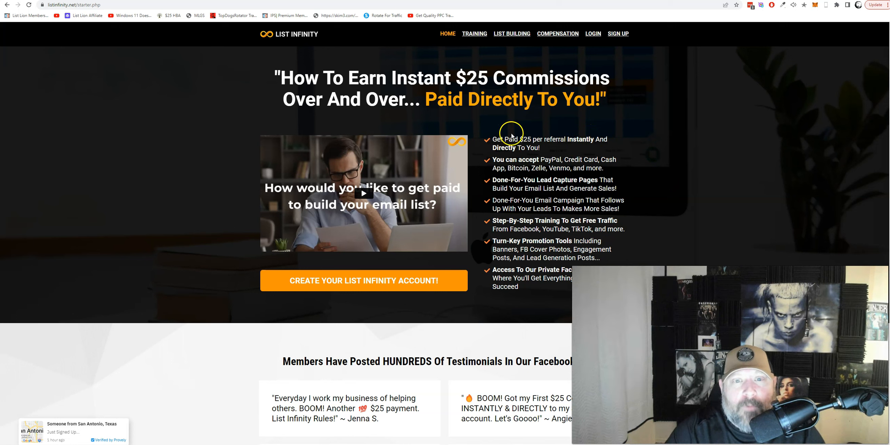
mouse_move(525, 131)
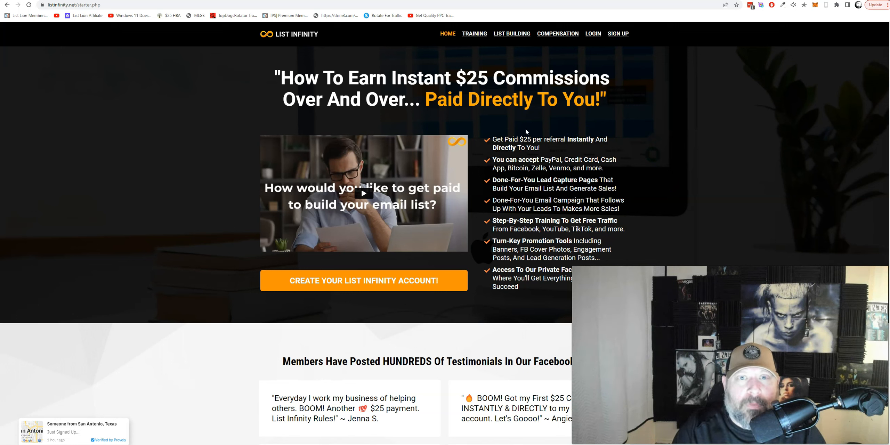
mouse_move(504, 113)
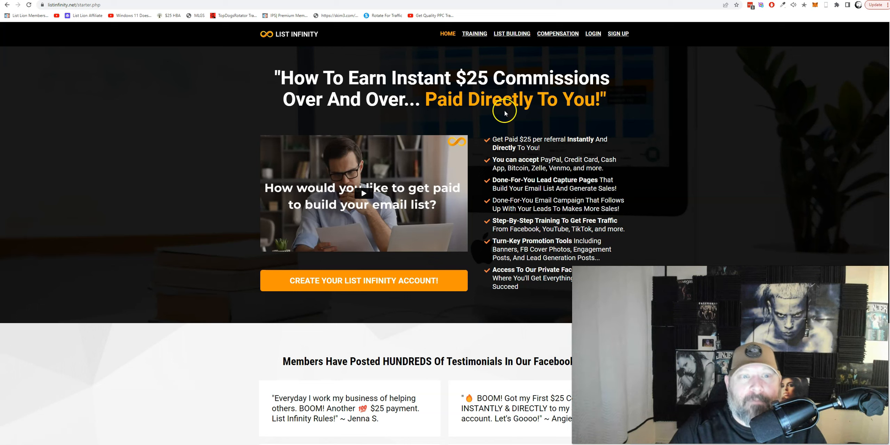
mouse_move(658, 94)
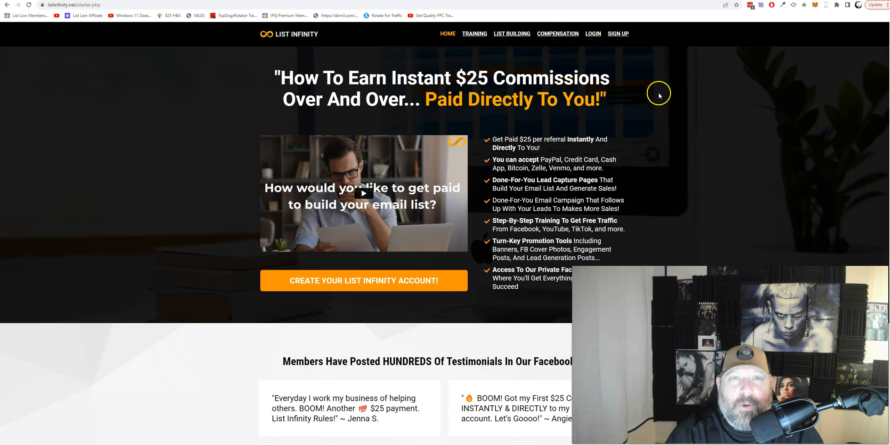
mouse_move(654, 175)
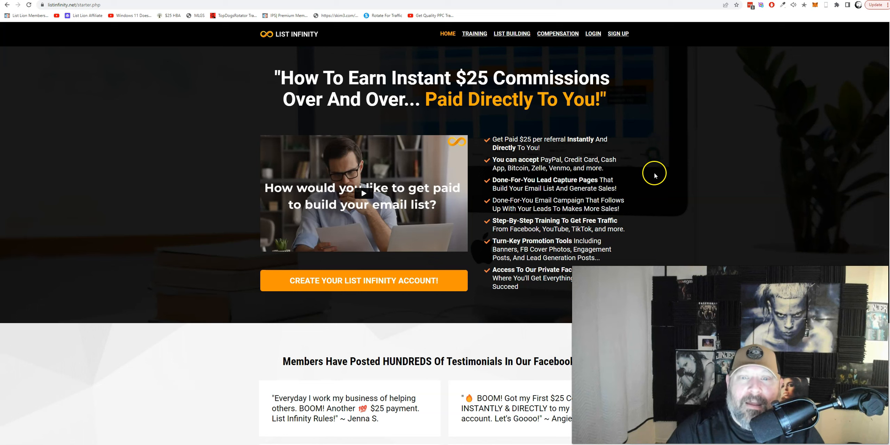
mouse_move(647, 213)
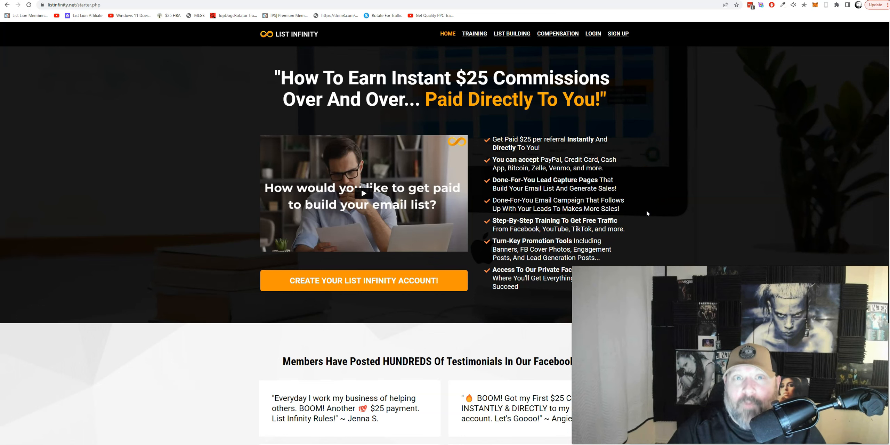
mouse_move(665, 213)
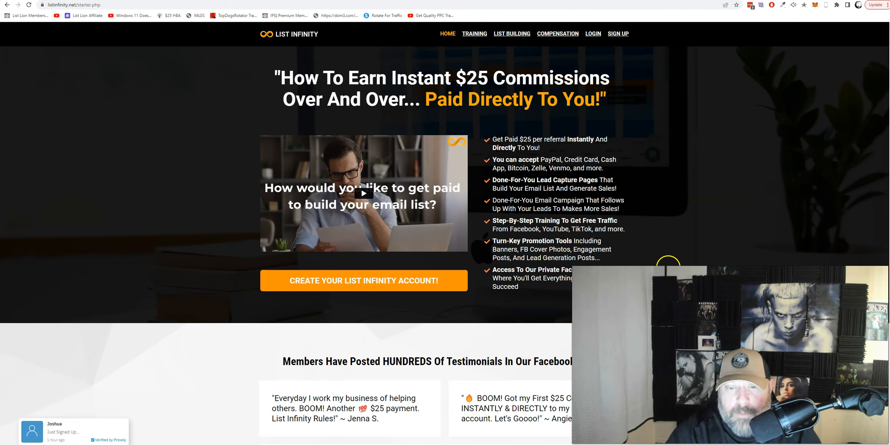
scroll(down, 3)
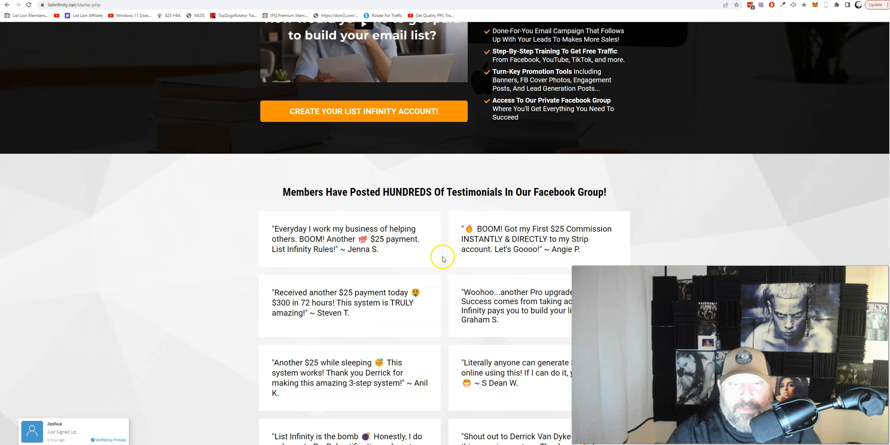
mouse_move(306, 244)
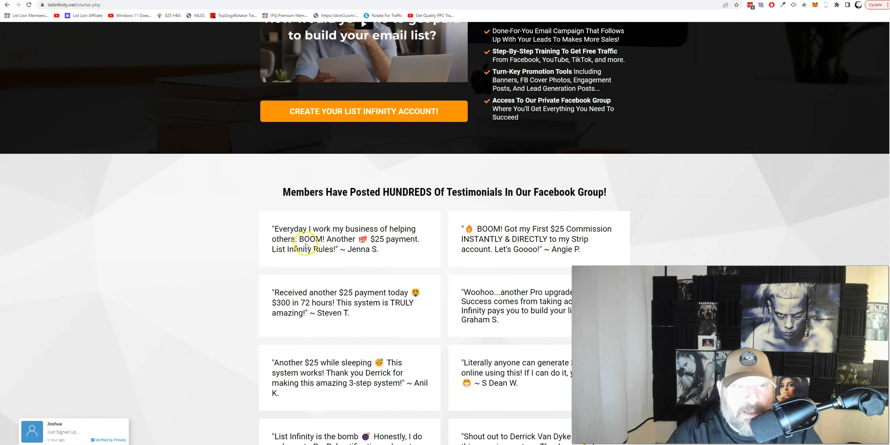
mouse_move(407, 243)
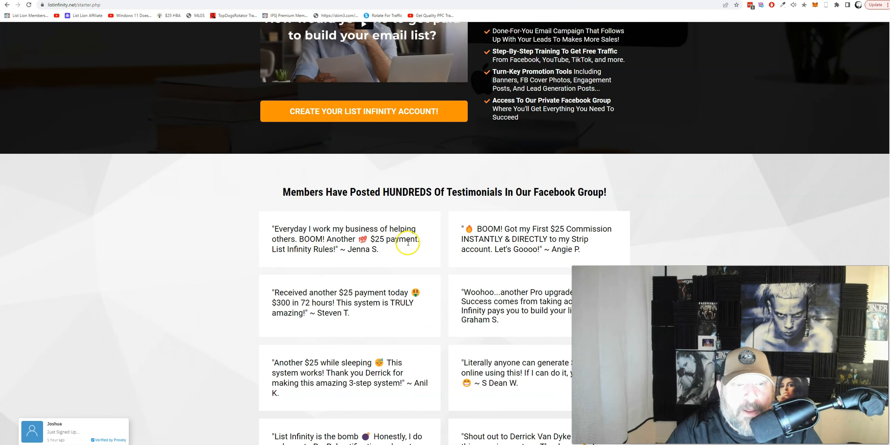
mouse_move(372, 249)
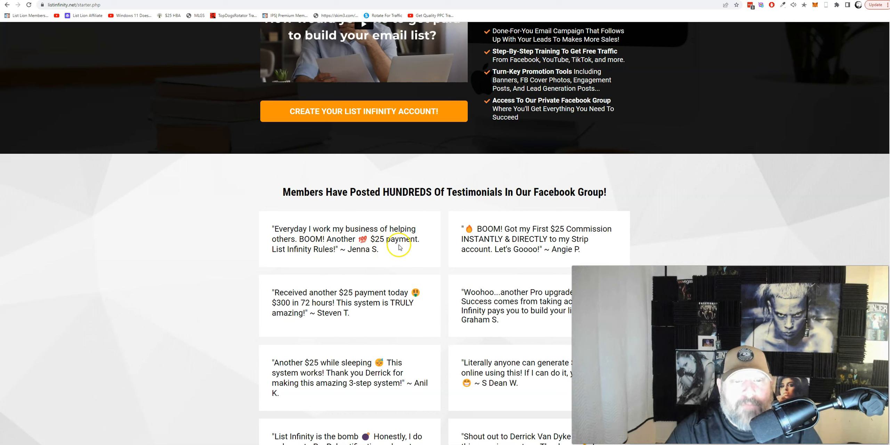
mouse_move(514, 251)
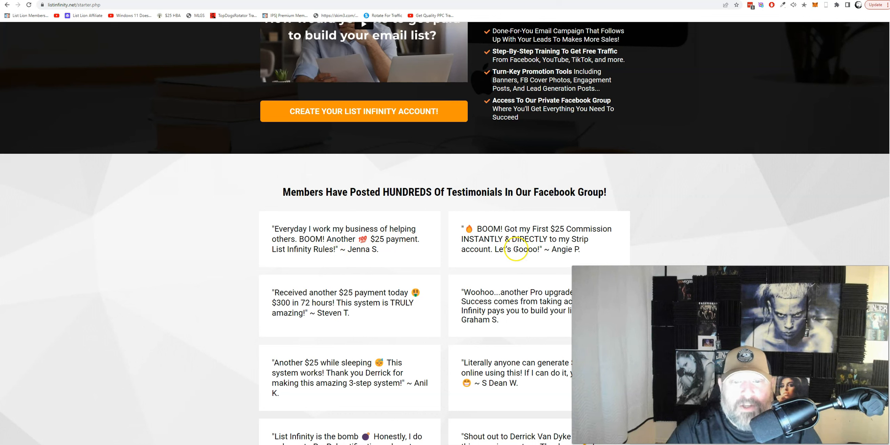
mouse_move(578, 249)
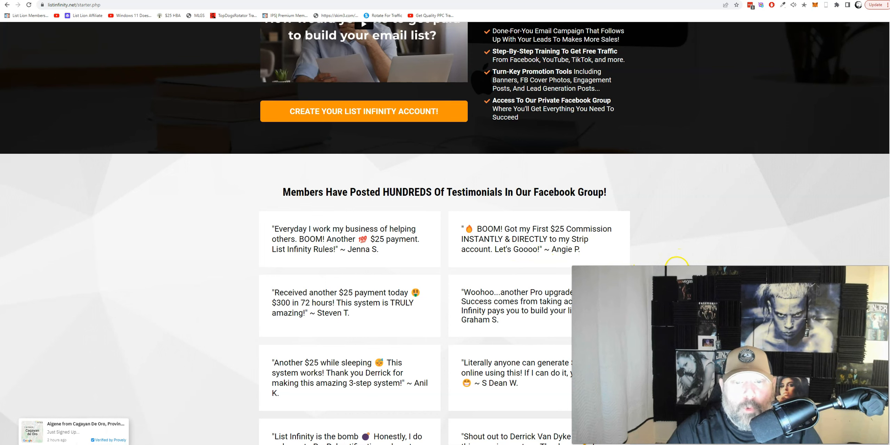
scroll(down, 3)
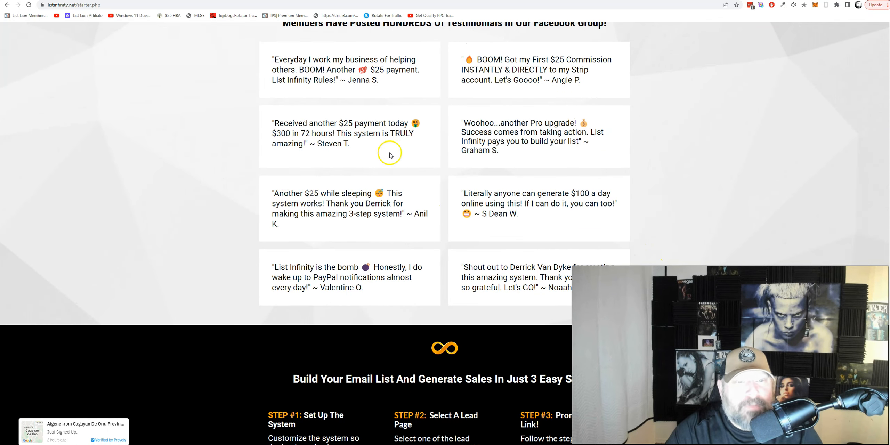
mouse_move(295, 143)
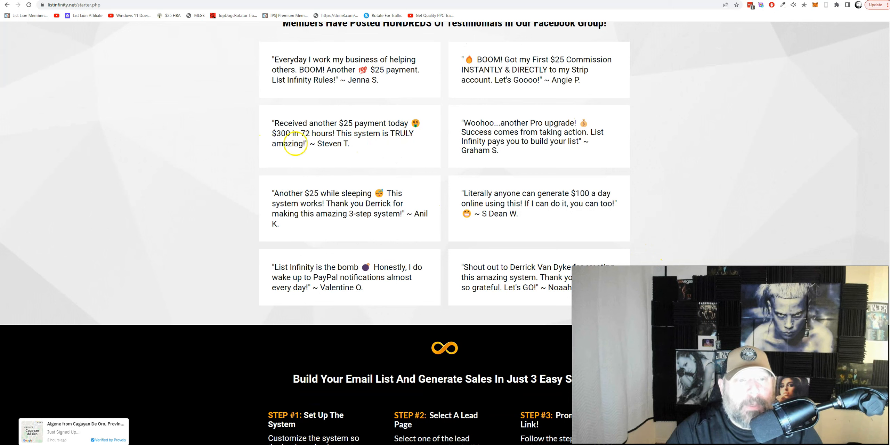
mouse_move(397, 146)
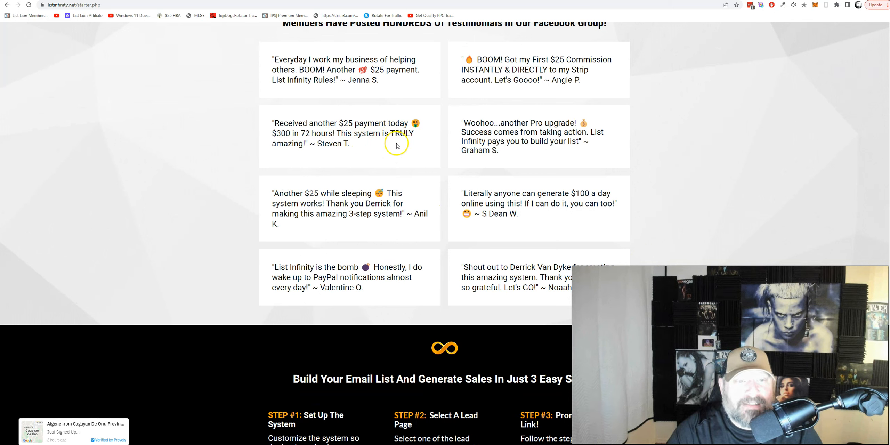
mouse_move(584, 145)
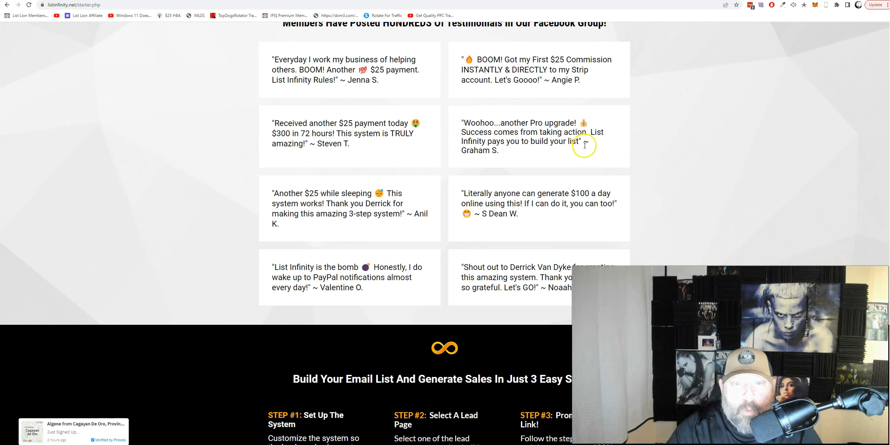
mouse_move(595, 126)
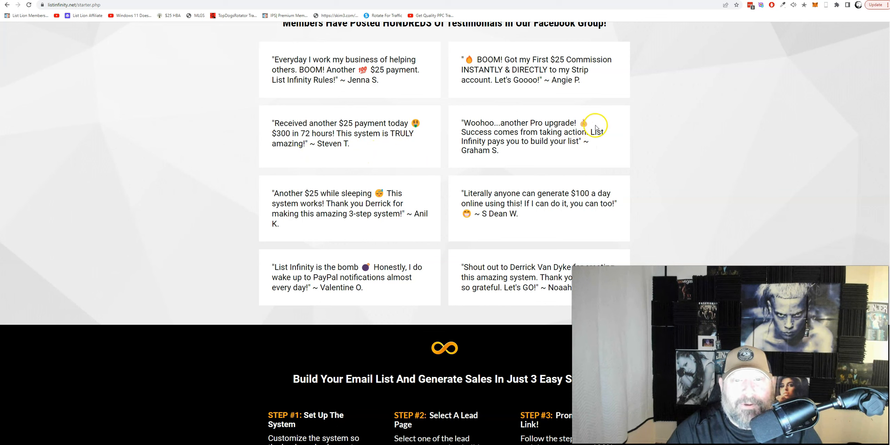
mouse_move(574, 140)
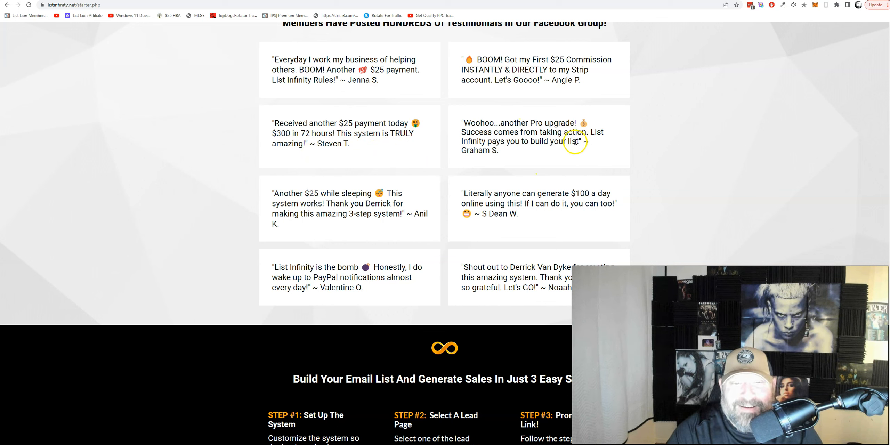
mouse_move(596, 200)
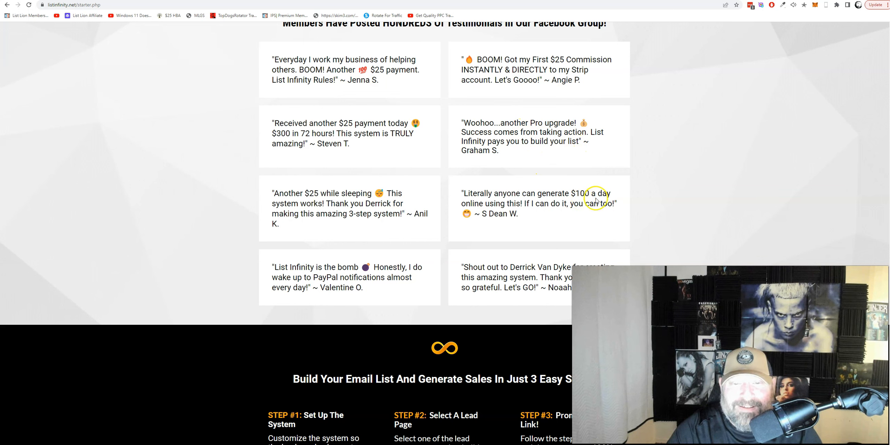
mouse_move(328, 201)
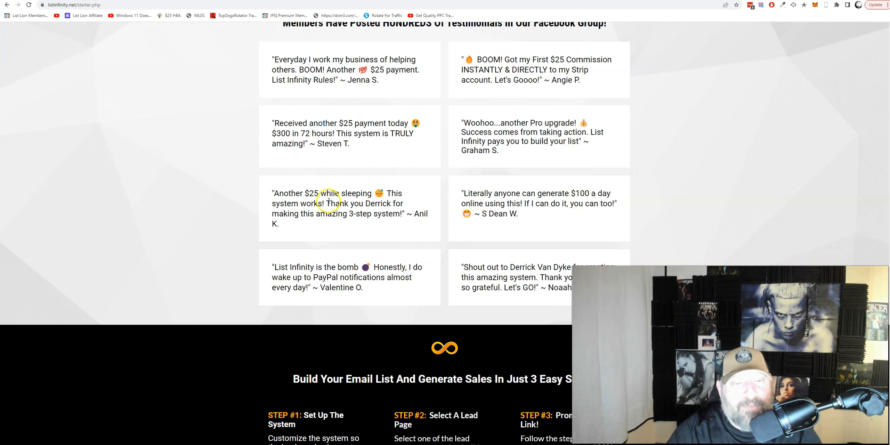
mouse_move(577, 203)
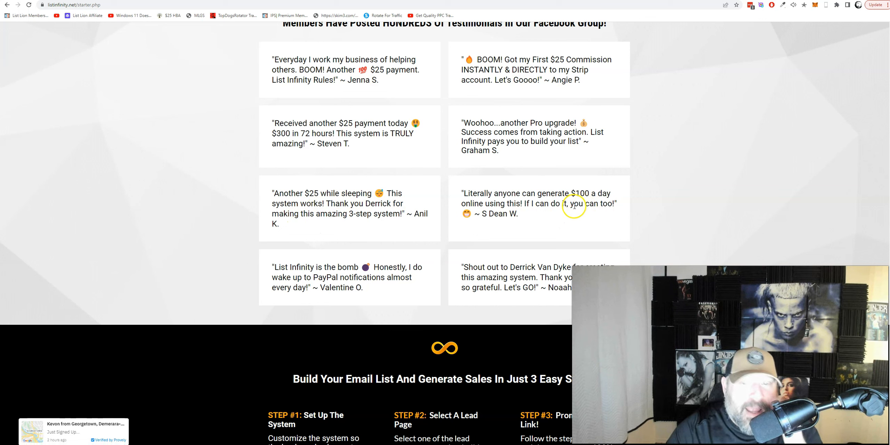
mouse_move(549, 219)
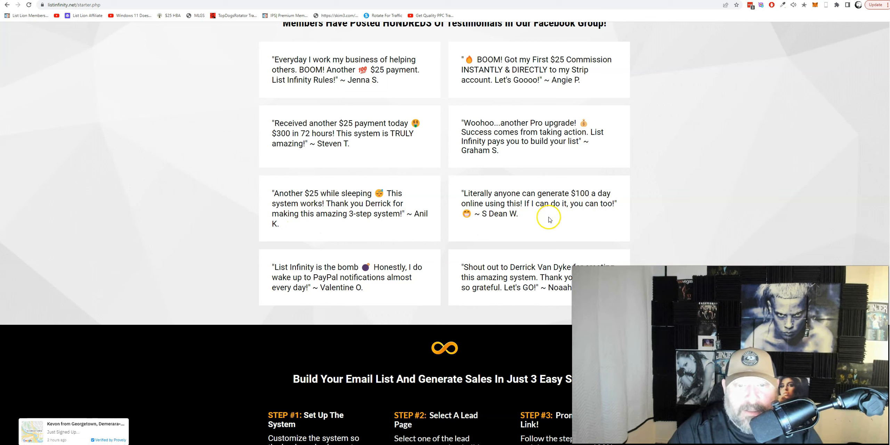
mouse_move(564, 221)
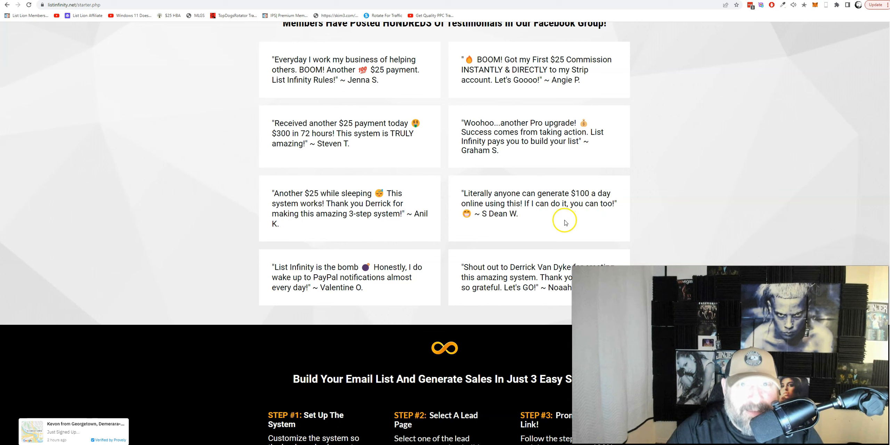
mouse_move(367, 274)
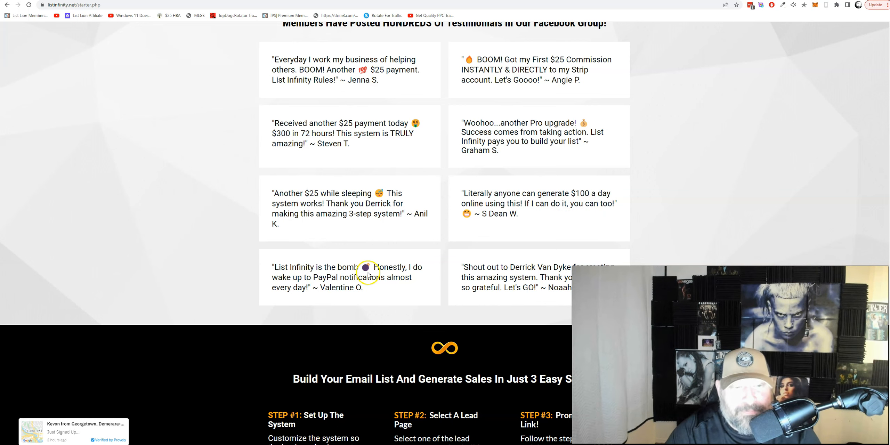
mouse_move(422, 290)
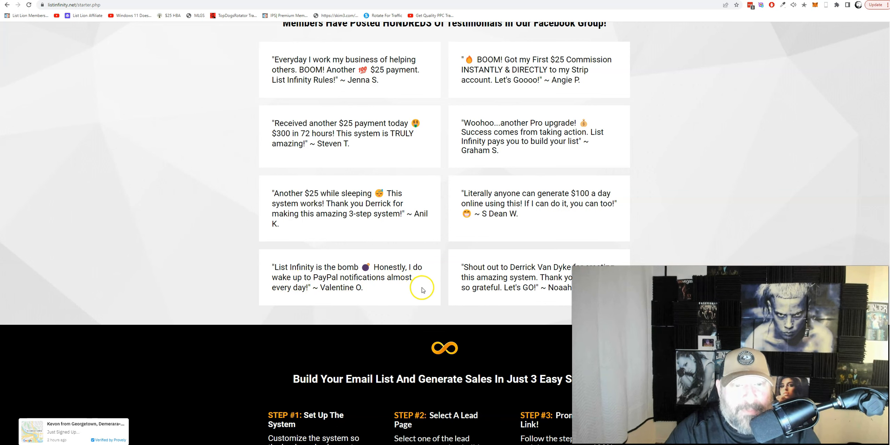
mouse_move(331, 288)
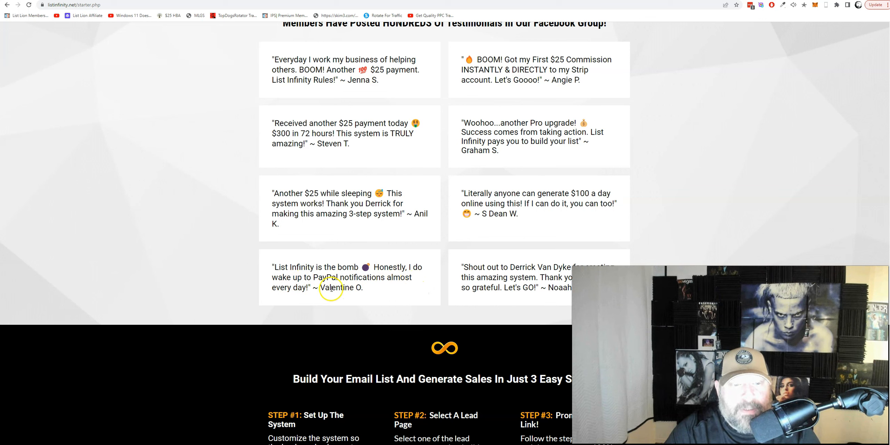
mouse_move(400, 292)
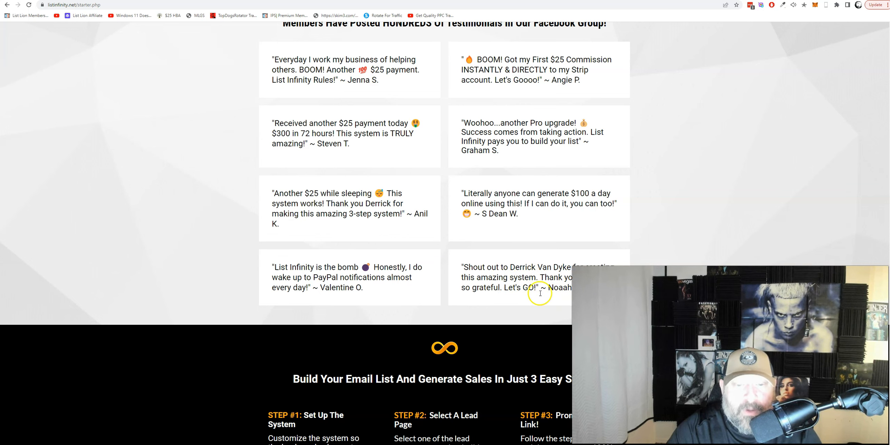
Step: Scroll back up to the instant $25 commissions headline on starter.php
scroll(up, 3)
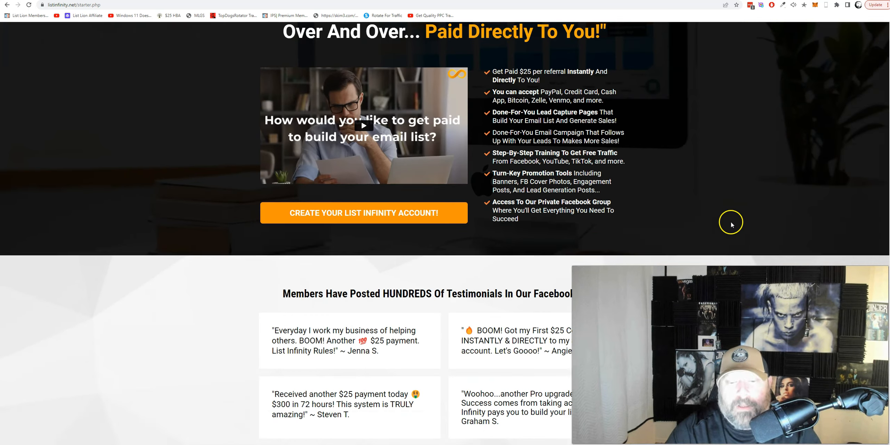
scroll(up, 3)
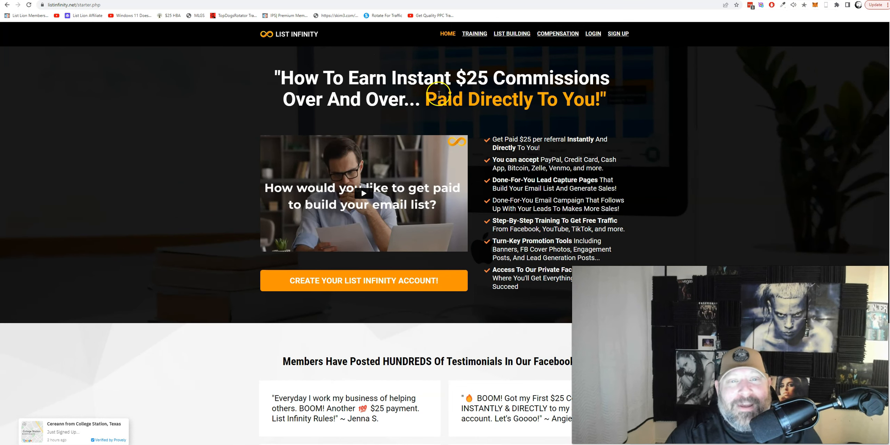
mouse_move(454, 79)
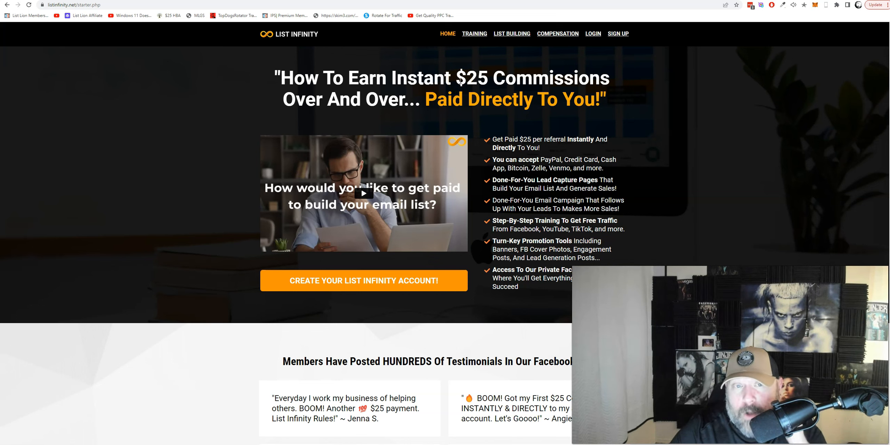
mouse_move(457, 78)
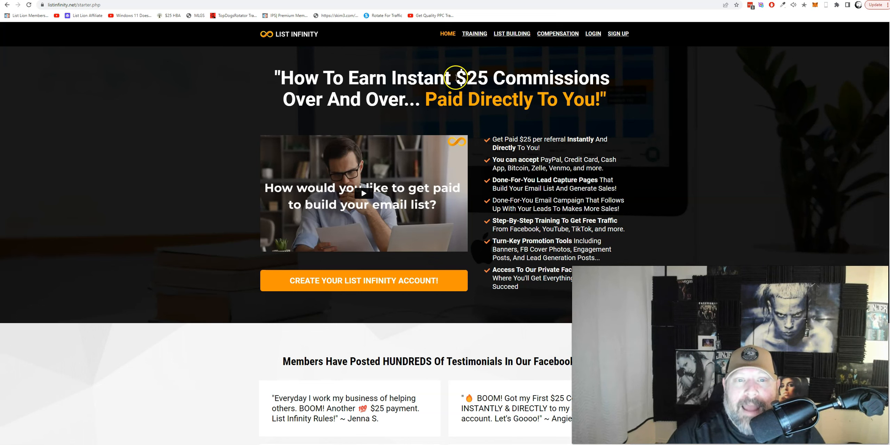
mouse_move(676, 115)
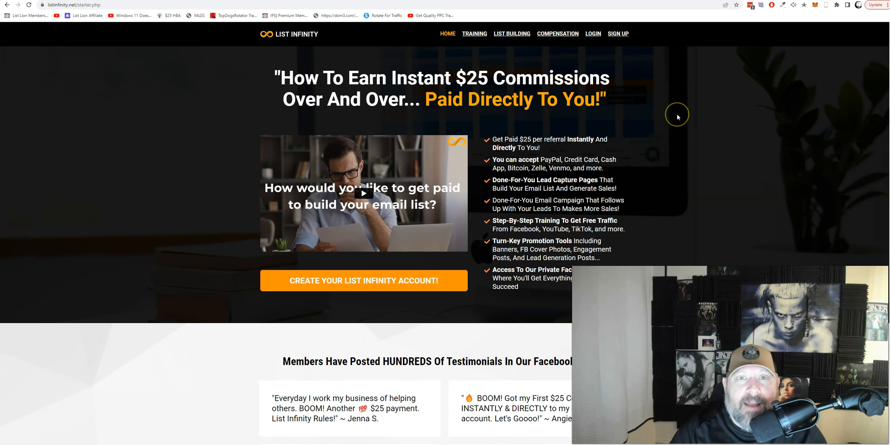
mouse_move(678, 117)
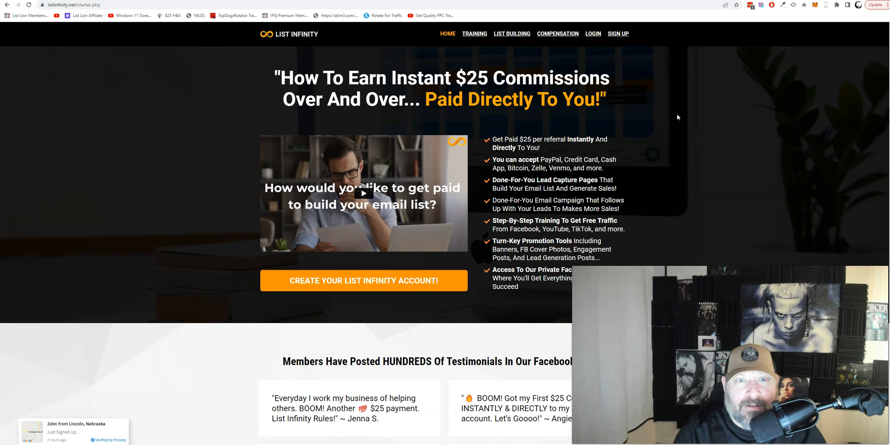
mouse_move(677, 99)
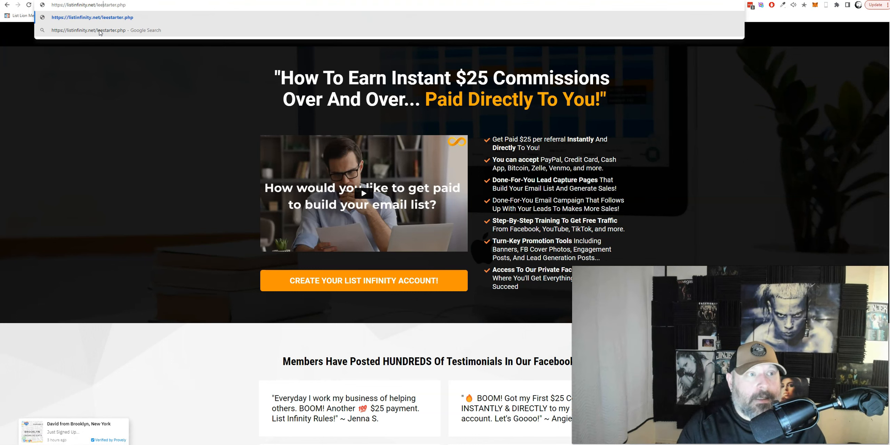
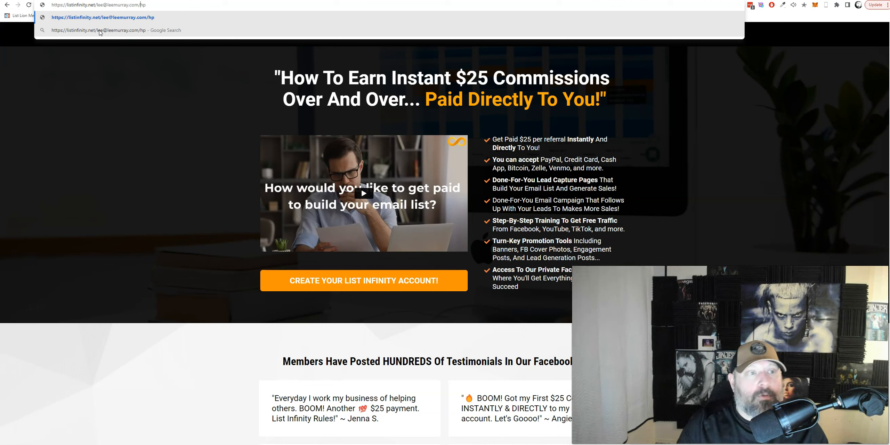
Step: Edit the address so the starter URL points to the 'pro' page instead
text(pro.php)
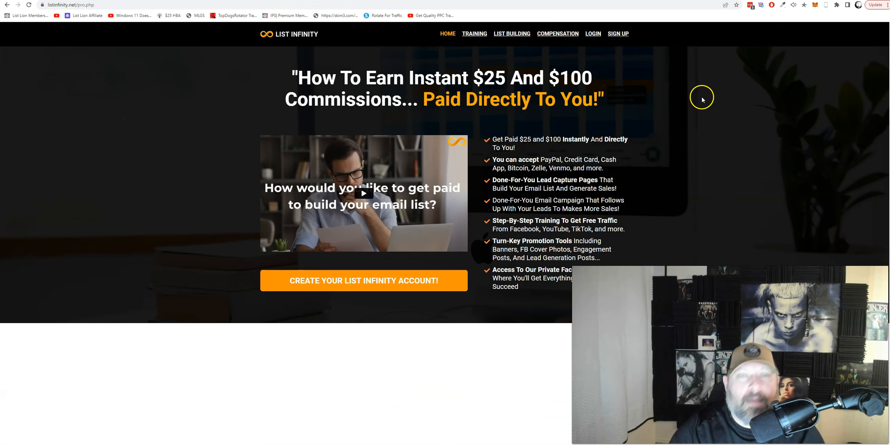
mouse_move(636, 101)
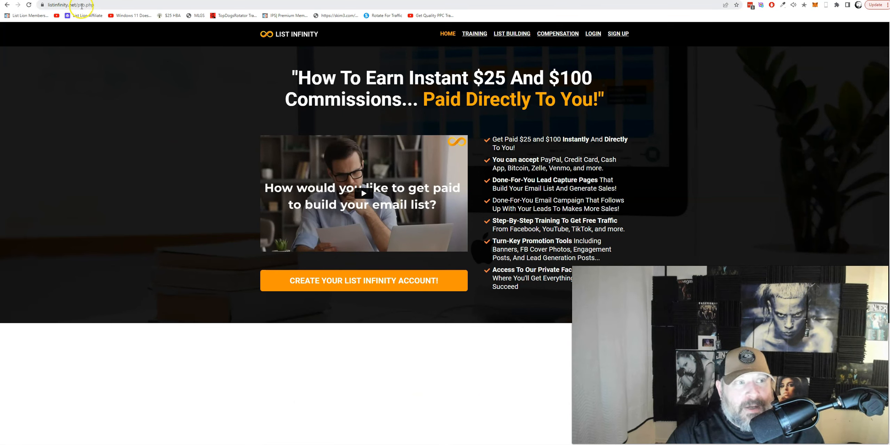
mouse_move(659, 136)
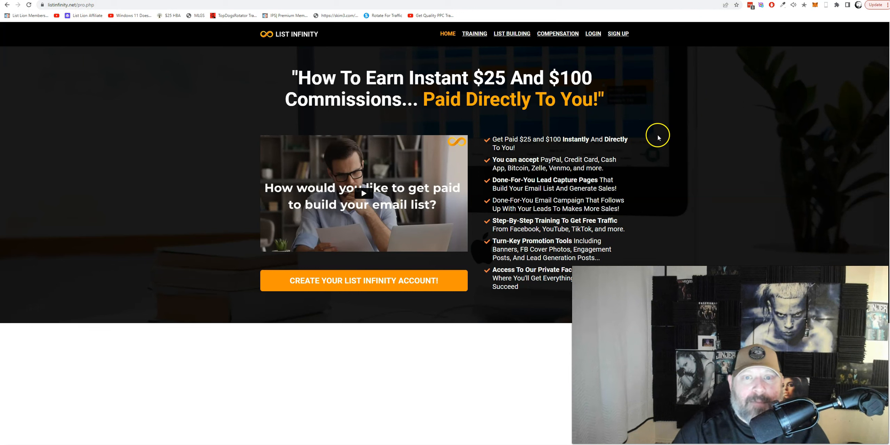
mouse_move(653, 99)
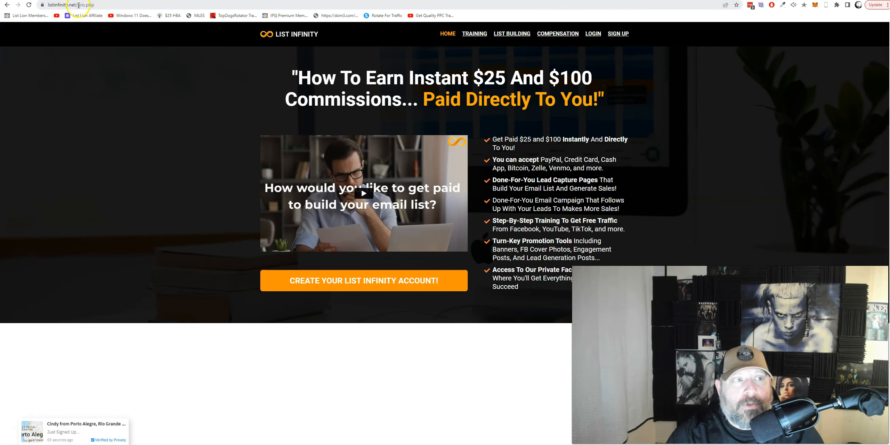
mouse_move(540, 180)
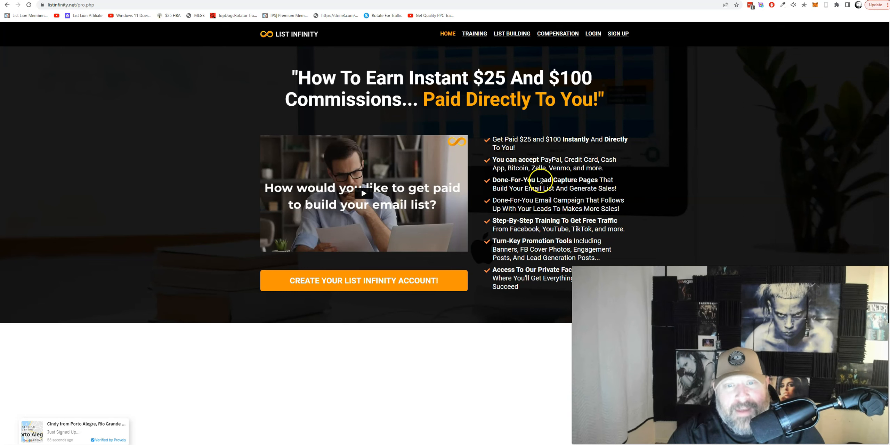
mouse_move(670, 202)
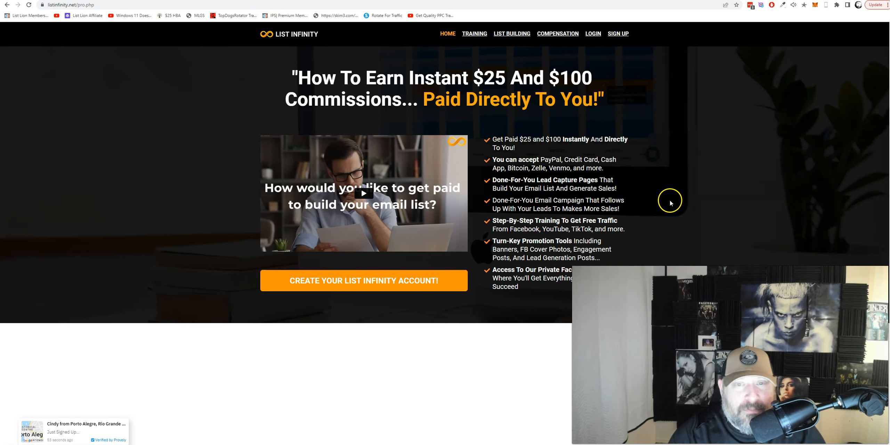
mouse_move(318, 89)
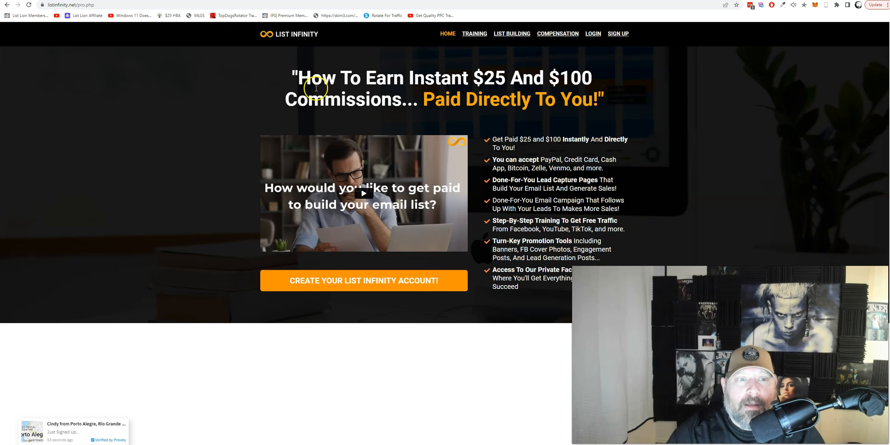
mouse_move(486, 85)
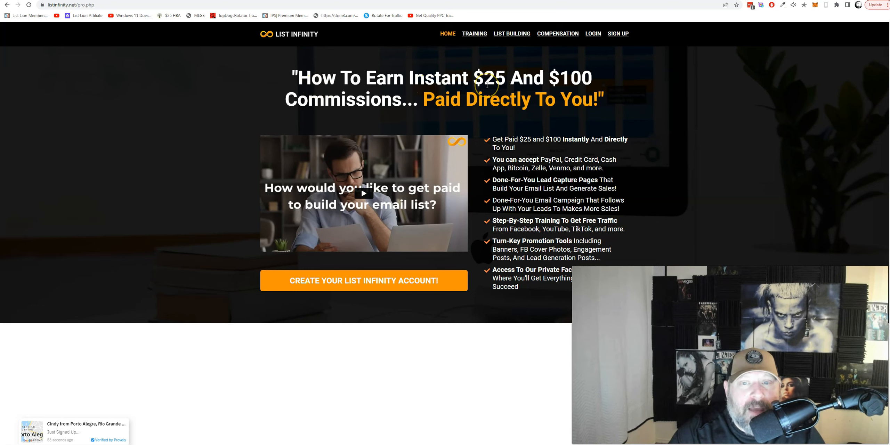
mouse_move(520, 110)
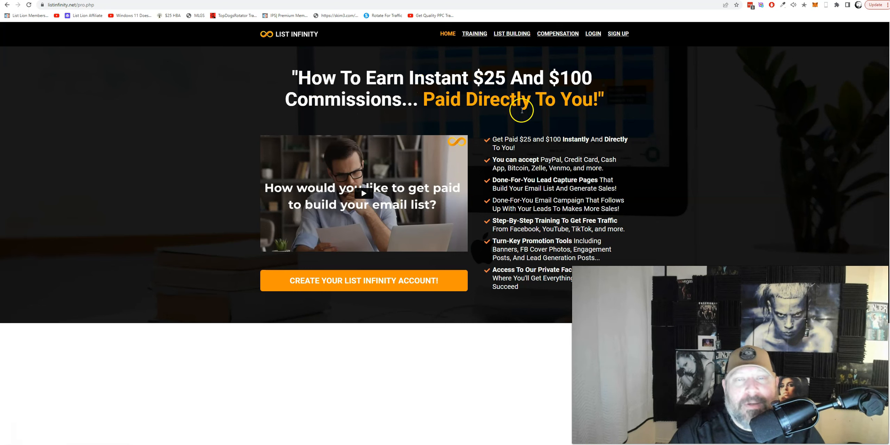
mouse_move(607, 88)
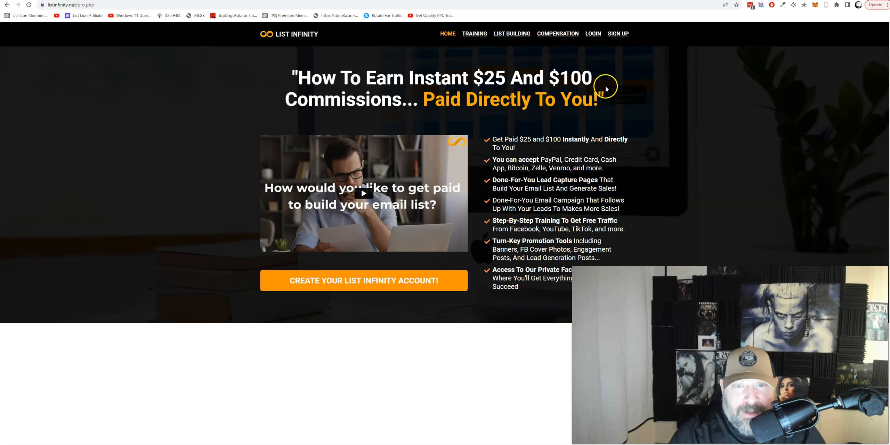
mouse_move(383, 225)
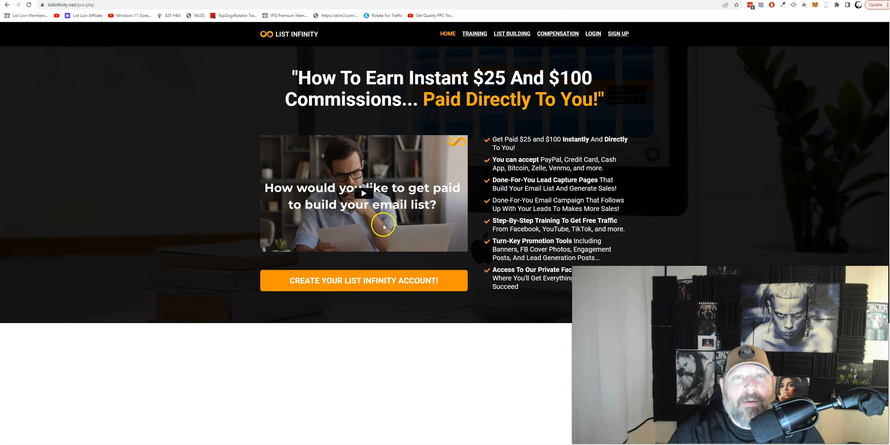
mouse_move(382, 229)
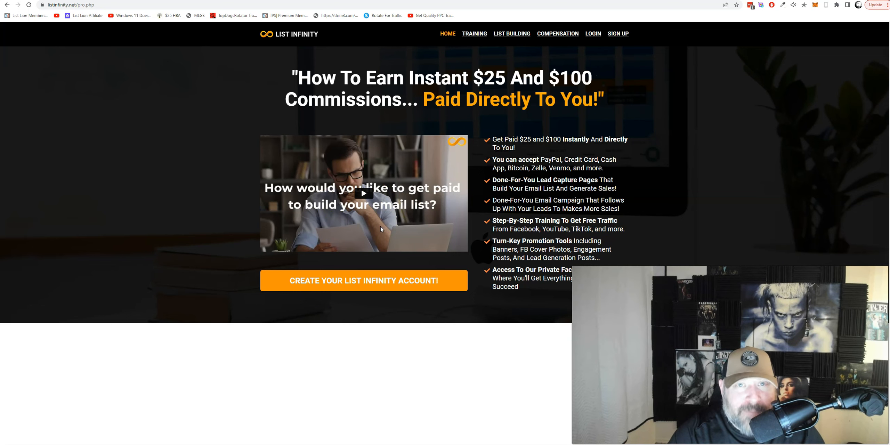
mouse_move(547, 149)
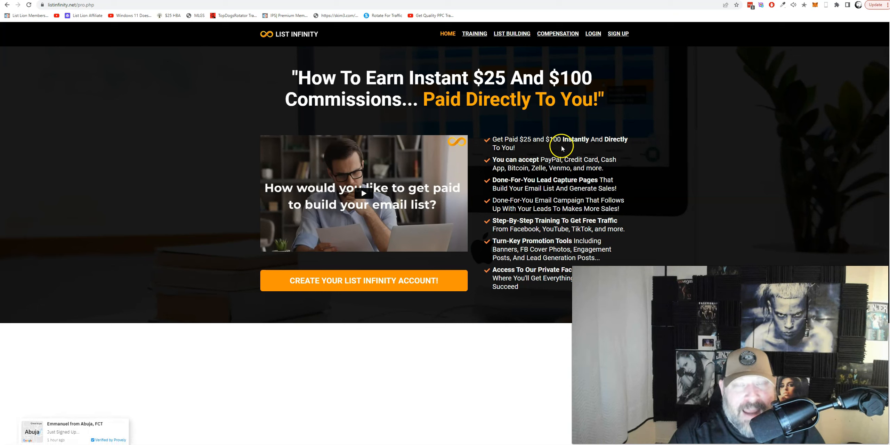
mouse_move(648, 177)
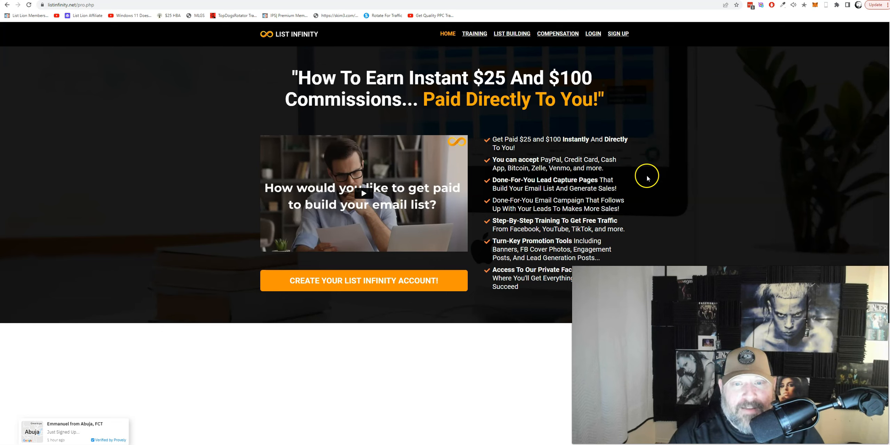
scroll(down, 3)
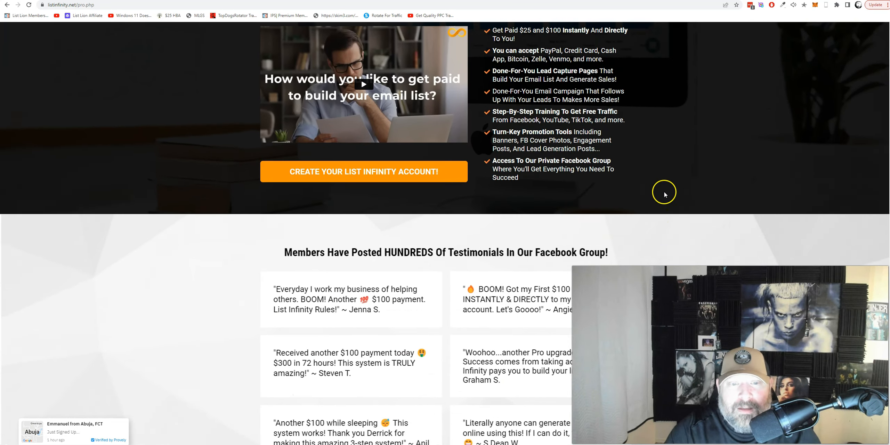
scroll(down, 3)
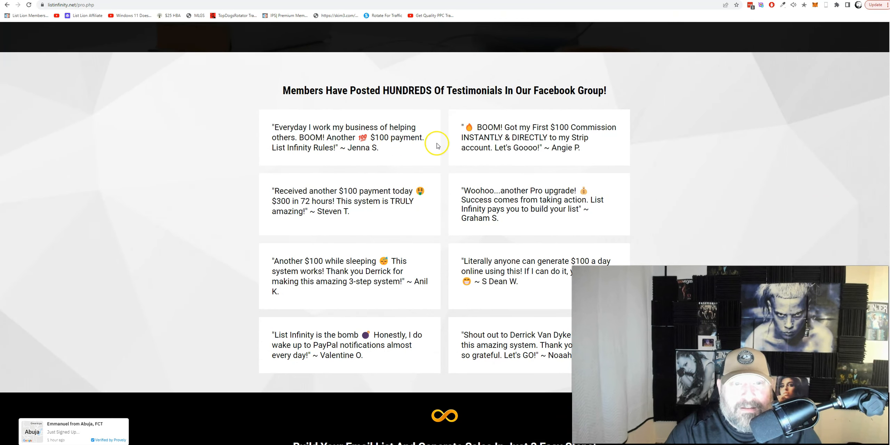
mouse_move(368, 160)
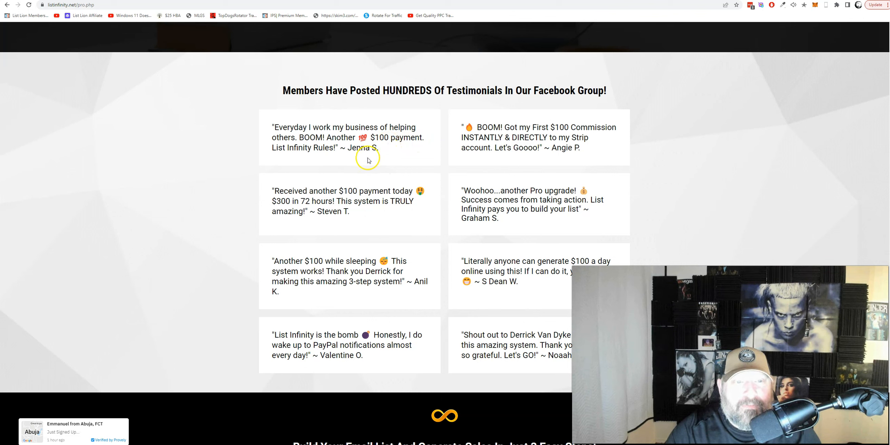
mouse_move(409, 162)
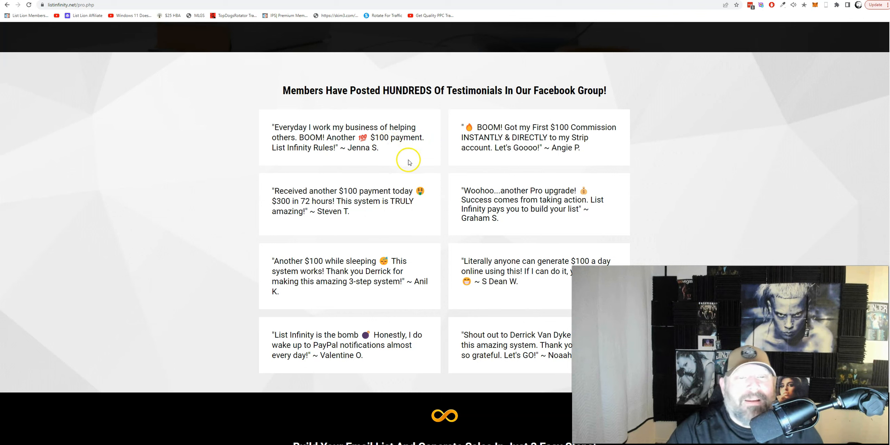
mouse_move(391, 140)
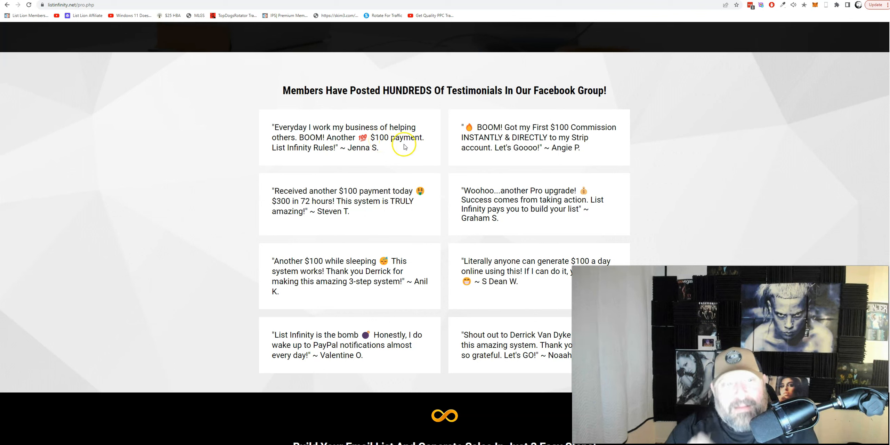
mouse_move(412, 183)
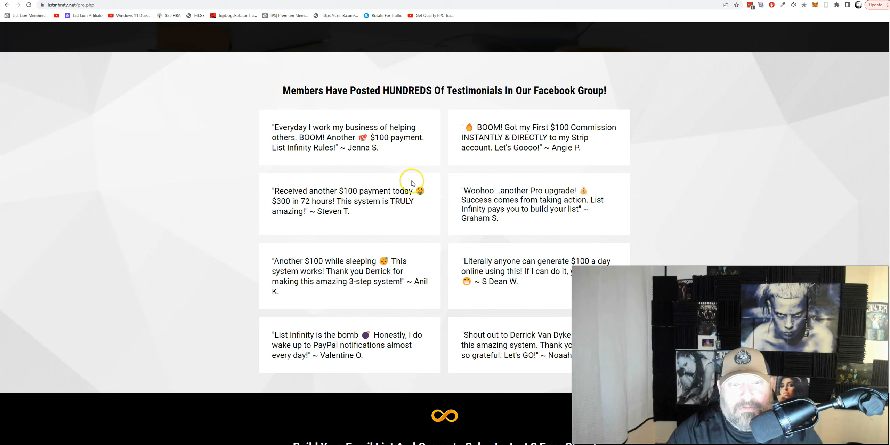
mouse_move(360, 218)
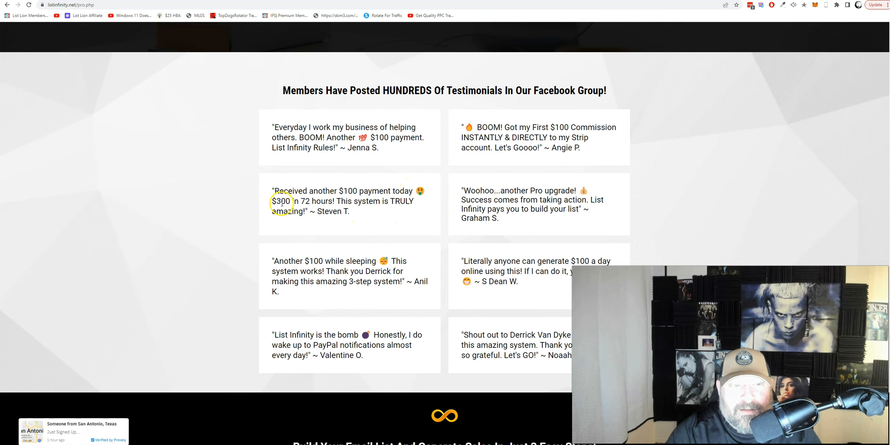
mouse_move(642, 139)
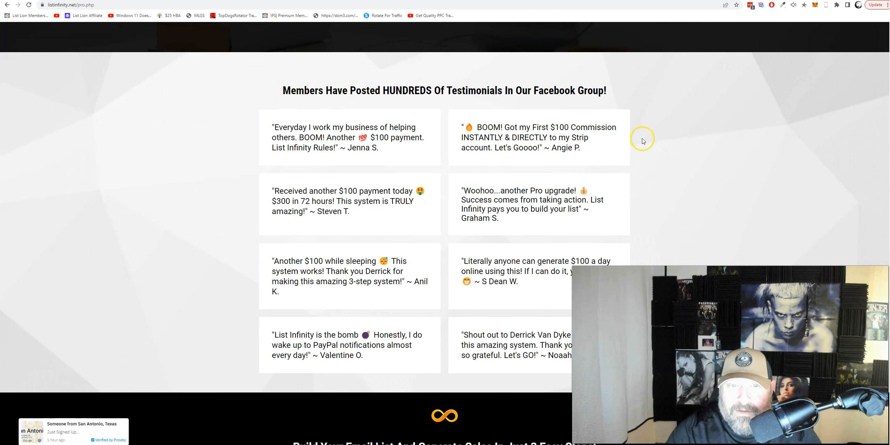
mouse_move(737, 150)
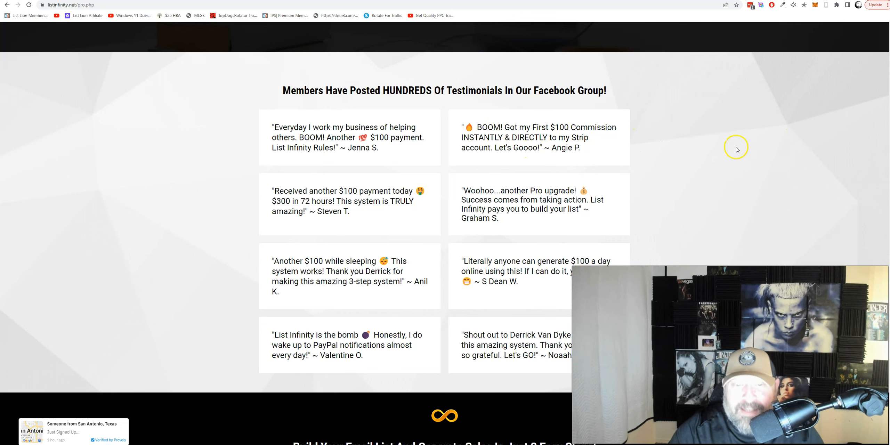
scroll(down, 3)
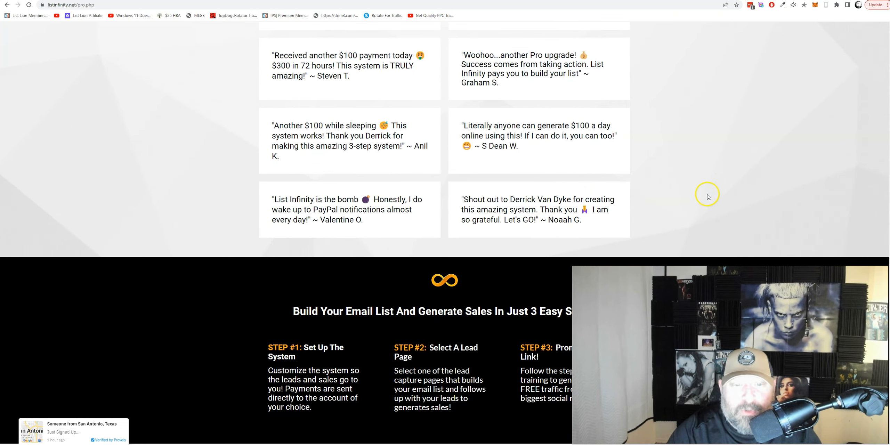
mouse_move(689, 187)
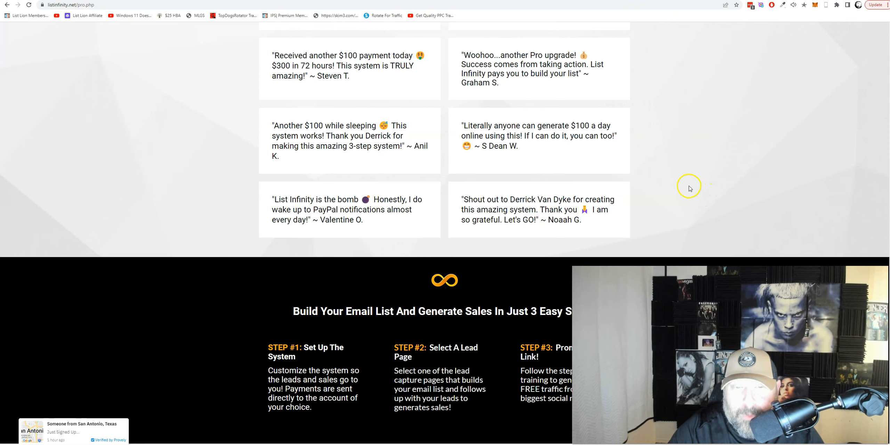
mouse_move(669, 156)
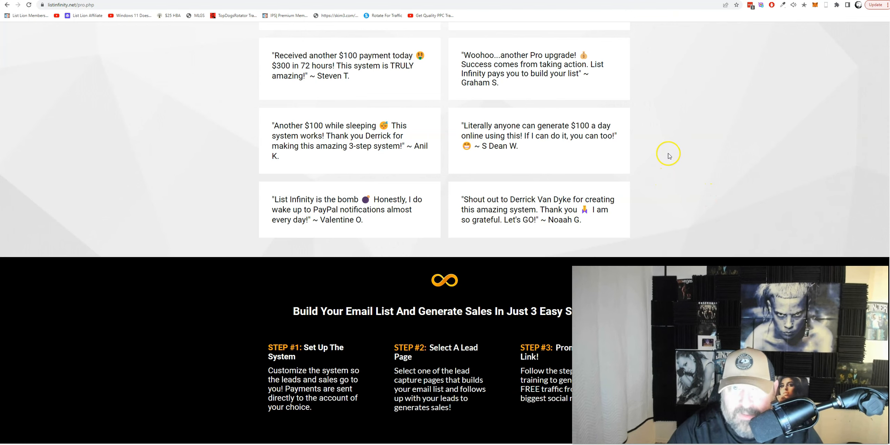
scroll(up, 3)
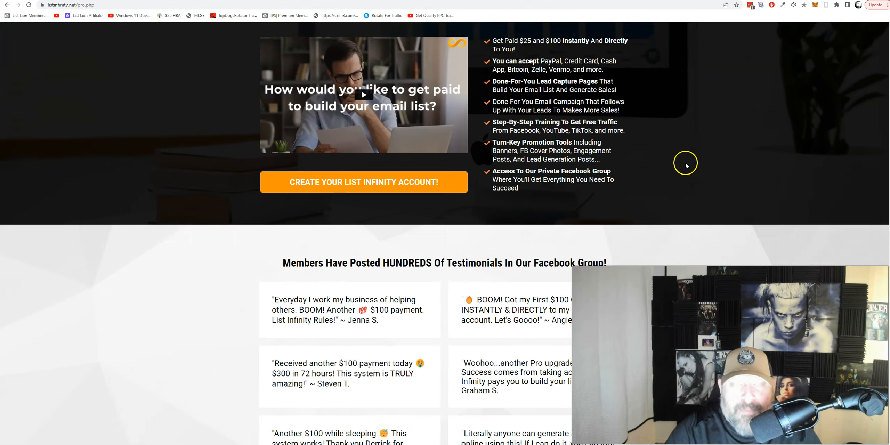
scroll(up, 3)
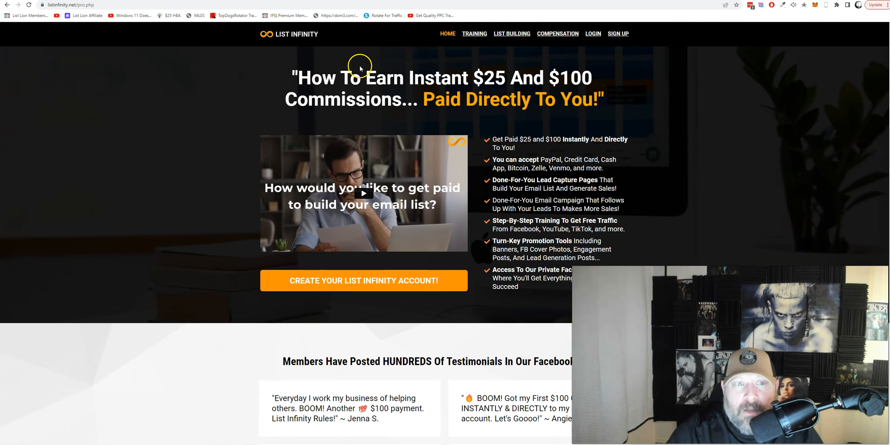
mouse_move(448, 59)
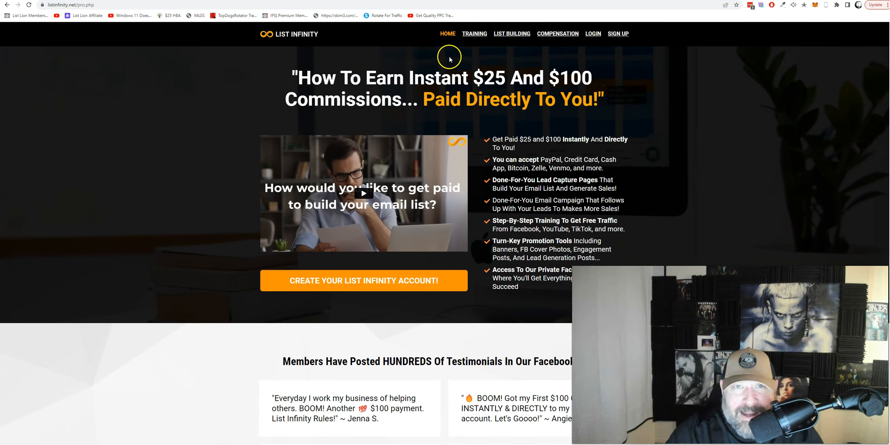
mouse_move(675, 66)
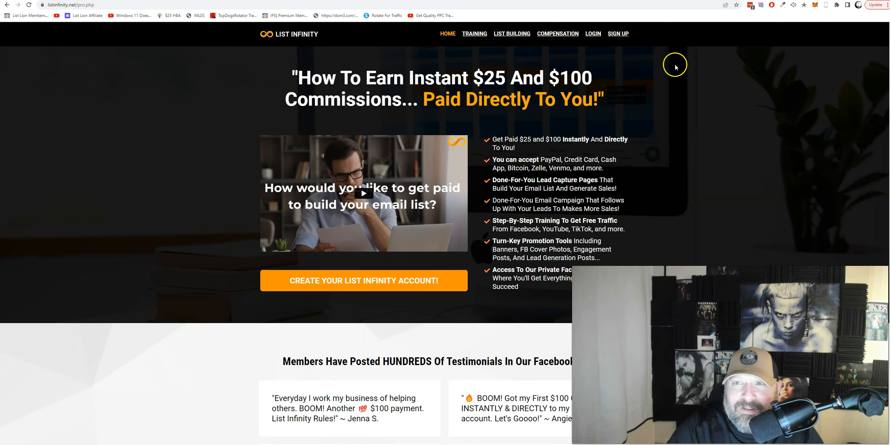
mouse_move(684, 55)
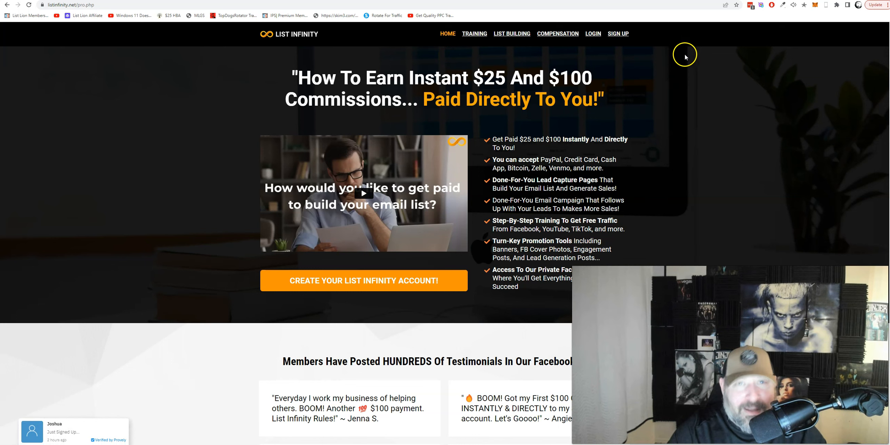
mouse_move(683, 53)
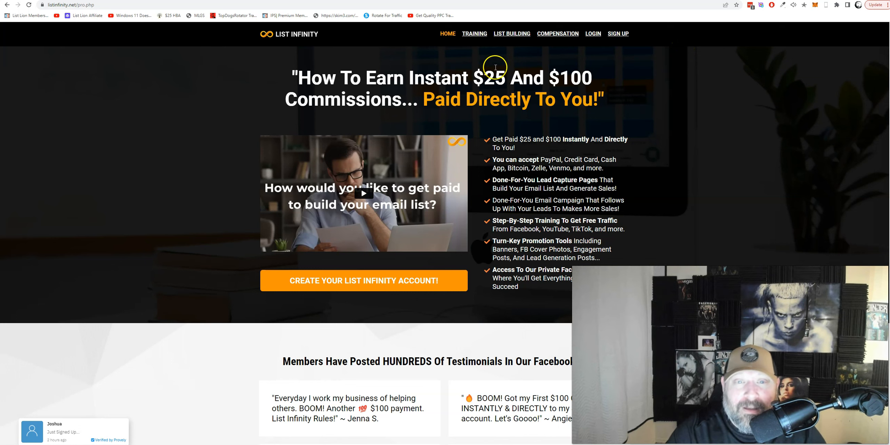
mouse_move(711, 155)
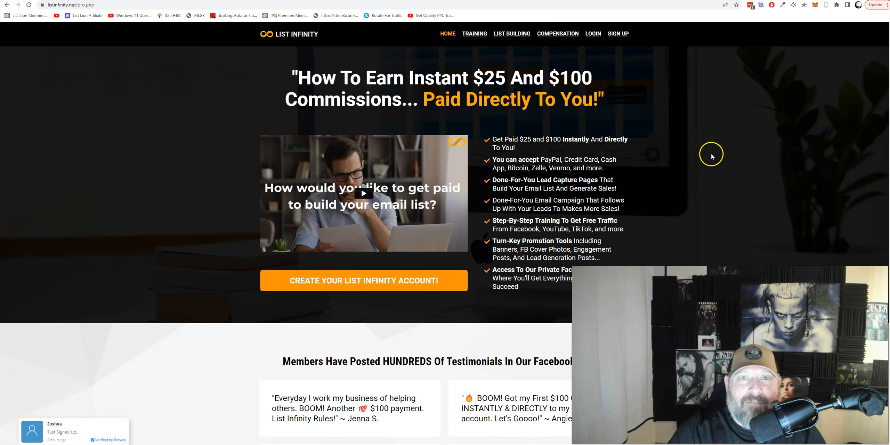
mouse_move(681, 55)
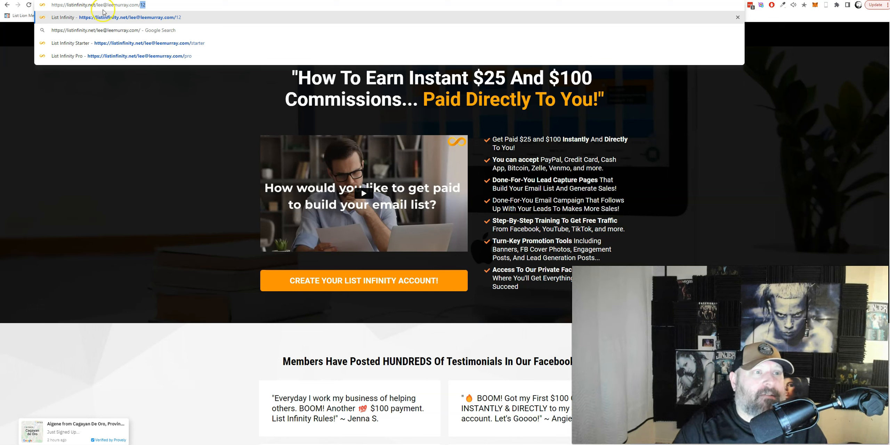
mouse_move(147, 12)
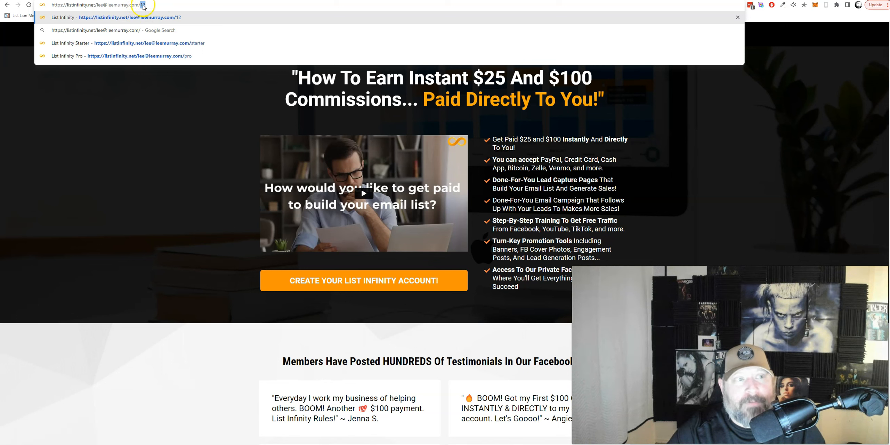
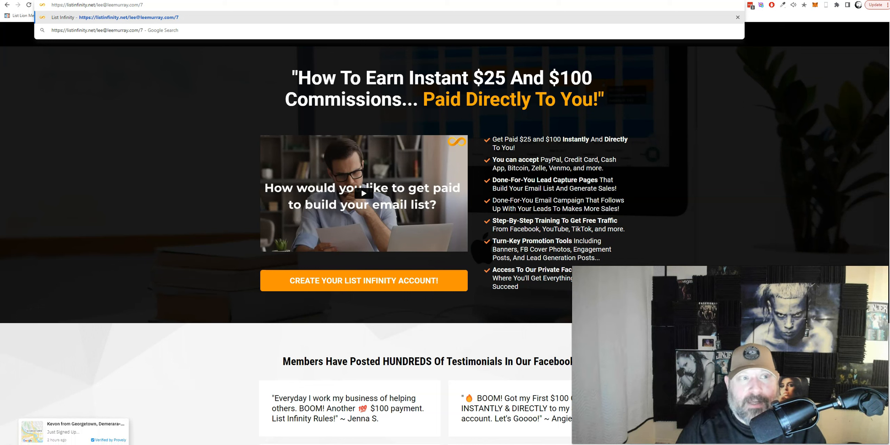
Step: Change the referral URL ending to the numbered link and load the capture page
key(Return)
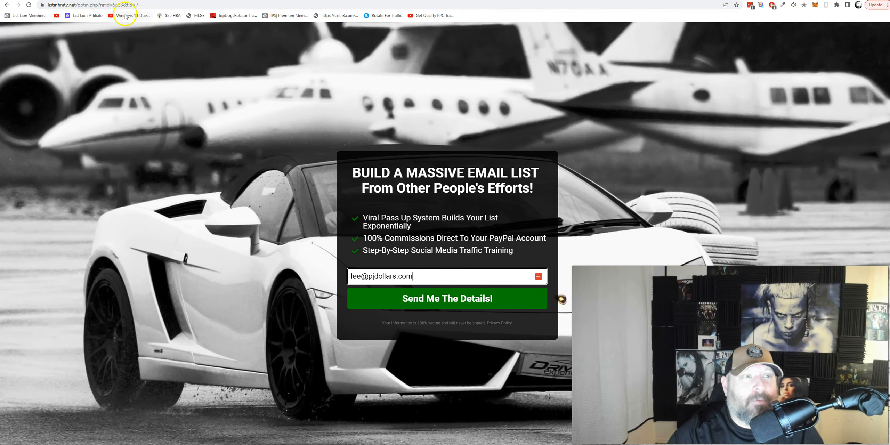
Step: Select the optin.php part of the address to trim it down to listinfinity.net
click(85, 5)
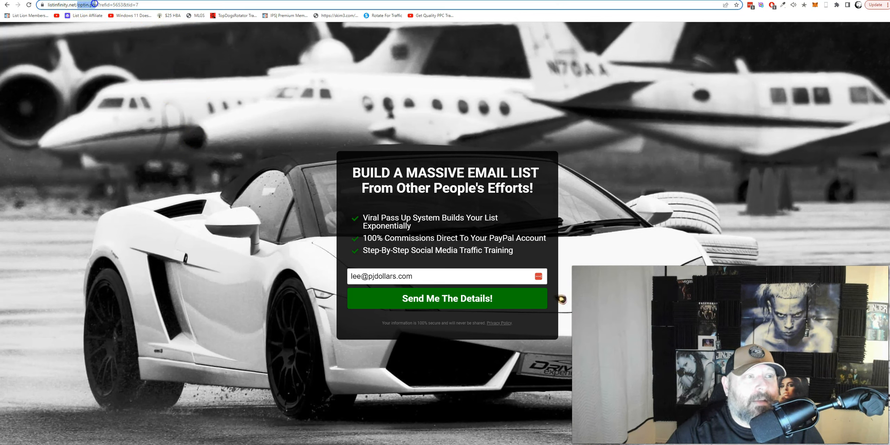
click(102, 4)
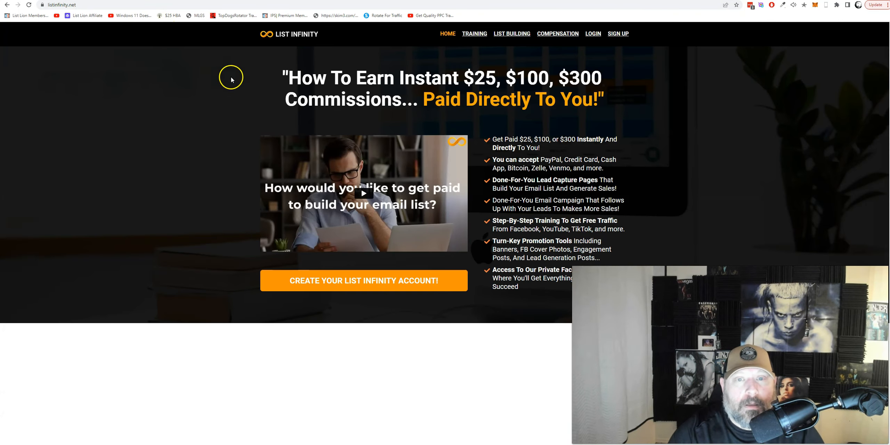
mouse_move(563, 84)
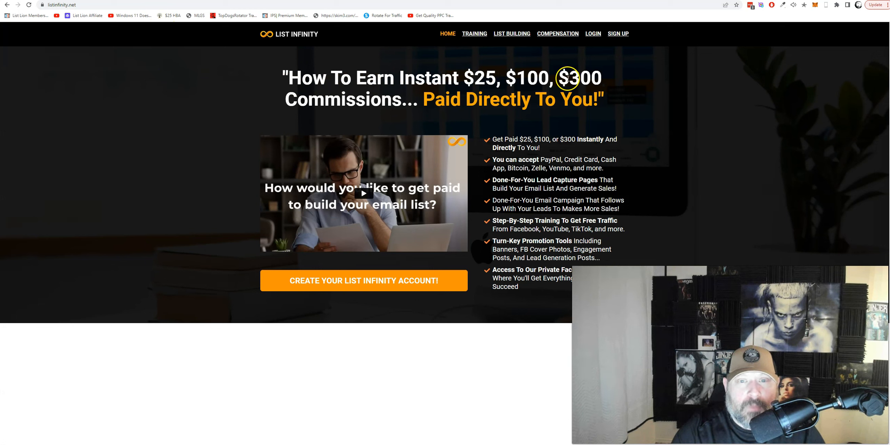
mouse_move(625, 83)
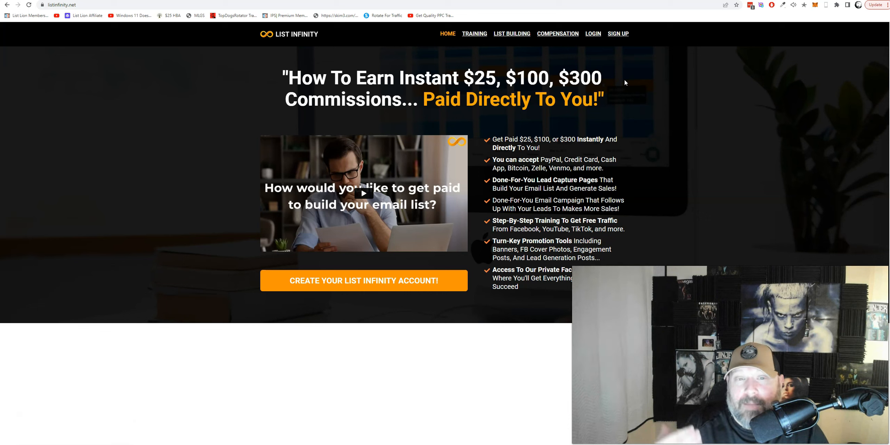
mouse_move(512, 78)
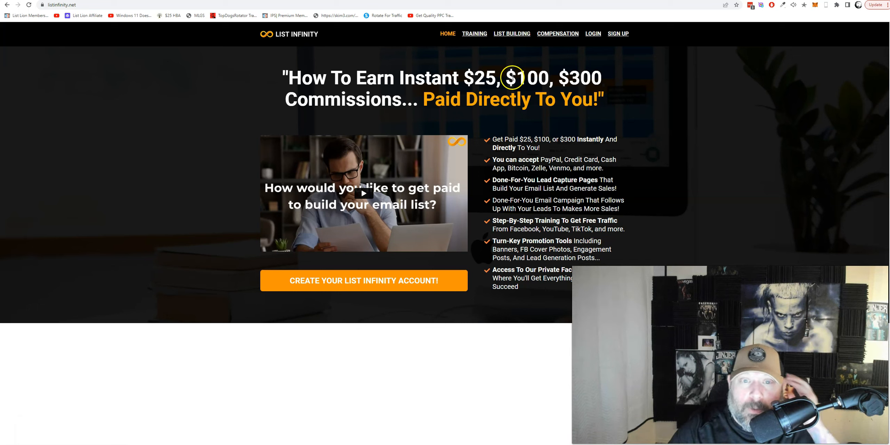
double_click(521, 78)
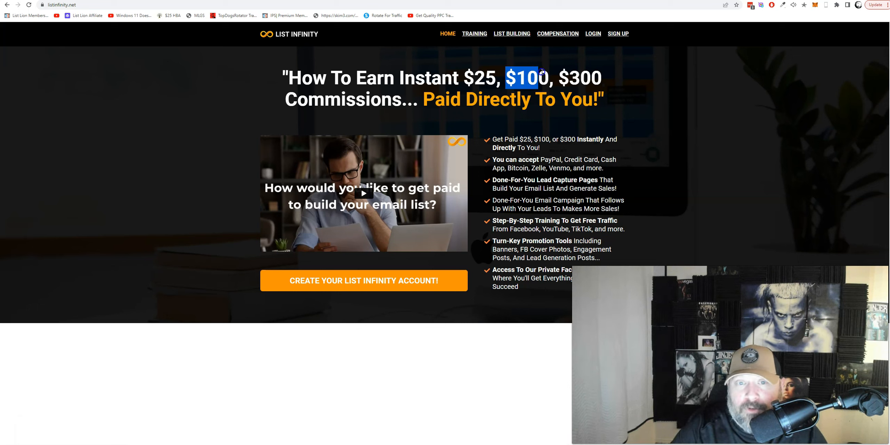
mouse_move(714, 123)
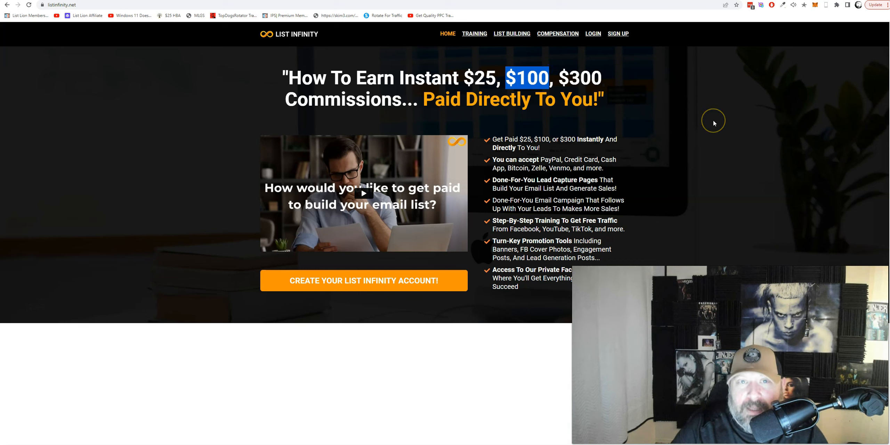
mouse_move(570, 74)
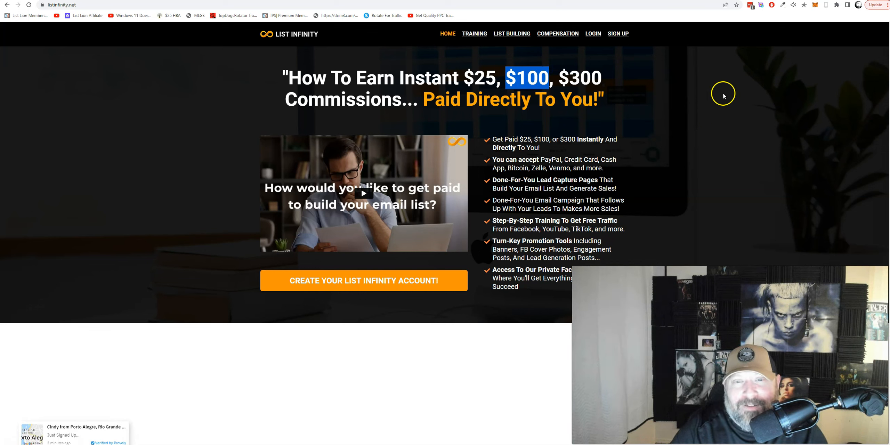
mouse_move(588, 121)
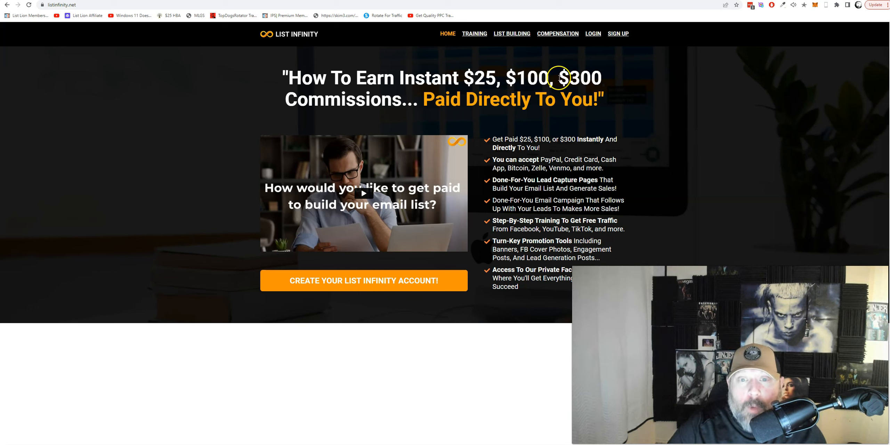
double_click(575, 78)
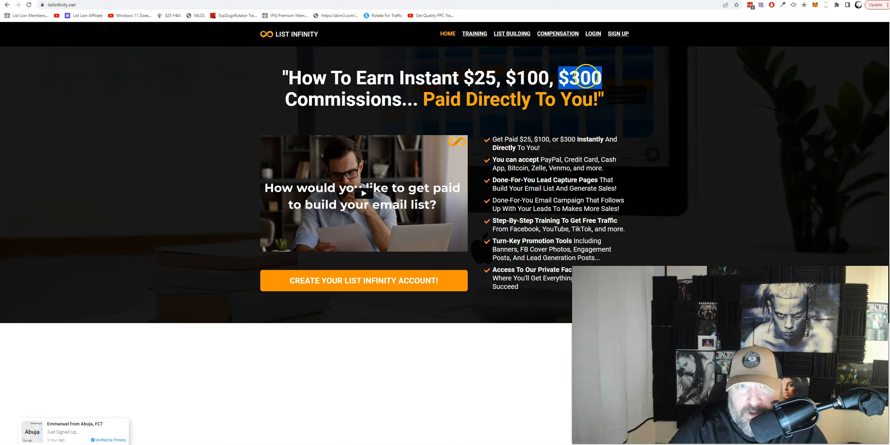
mouse_move(613, 87)
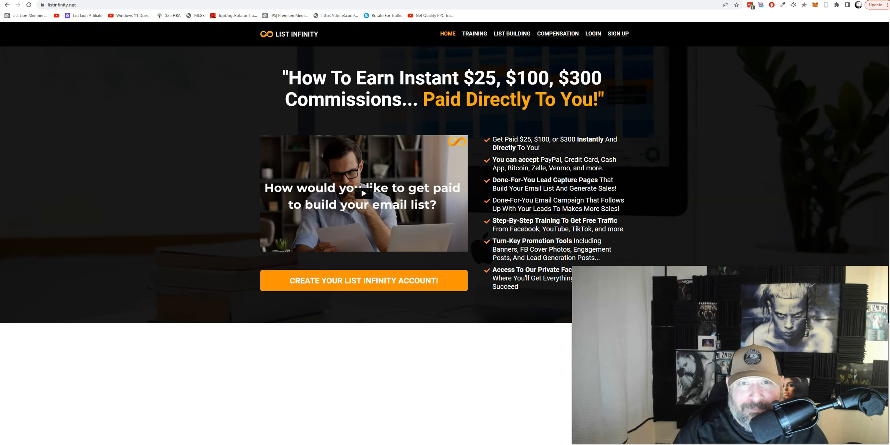
mouse_move(606, 55)
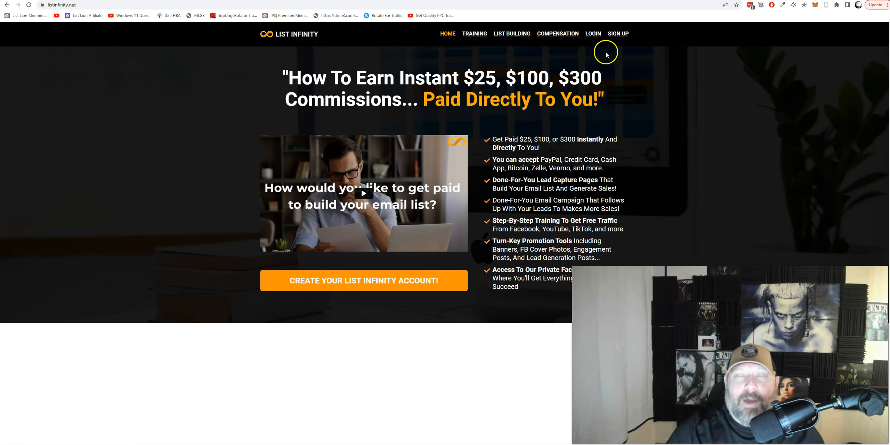
mouse_move(737, 46)
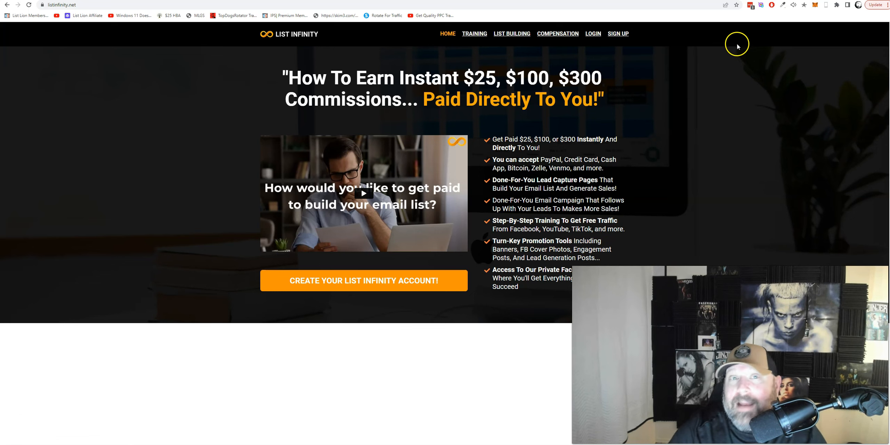
mouse_move(737, 62)
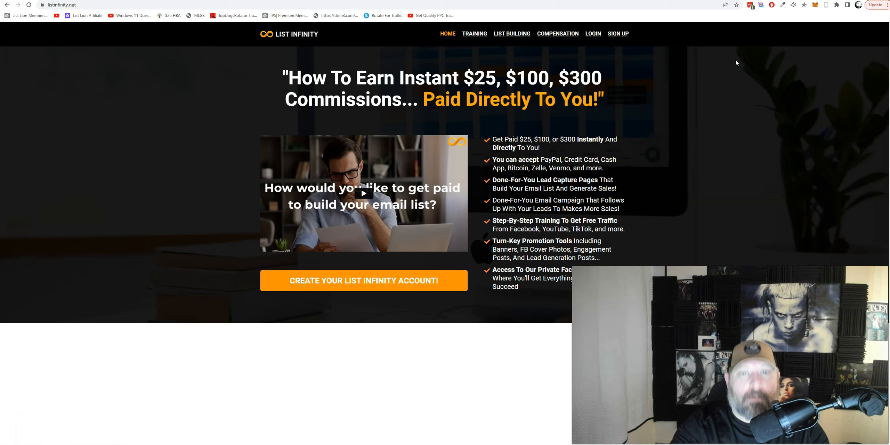
mouse_move(722, 110)
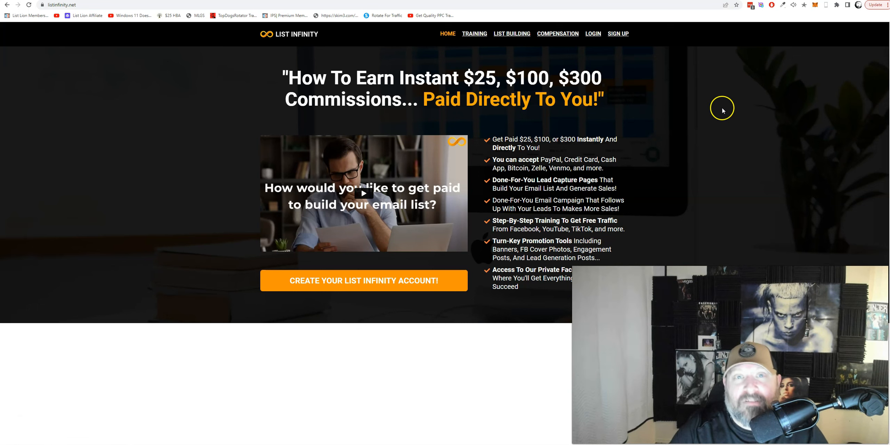
mouse_move(737, 176)
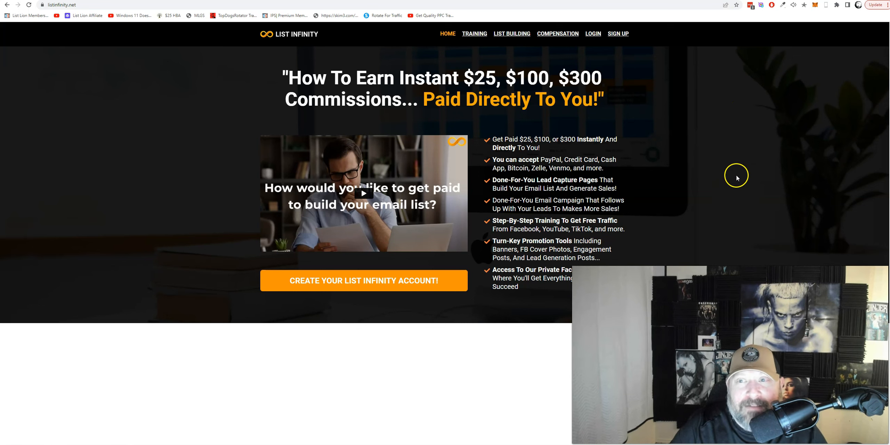
mouse_move(700, 125)
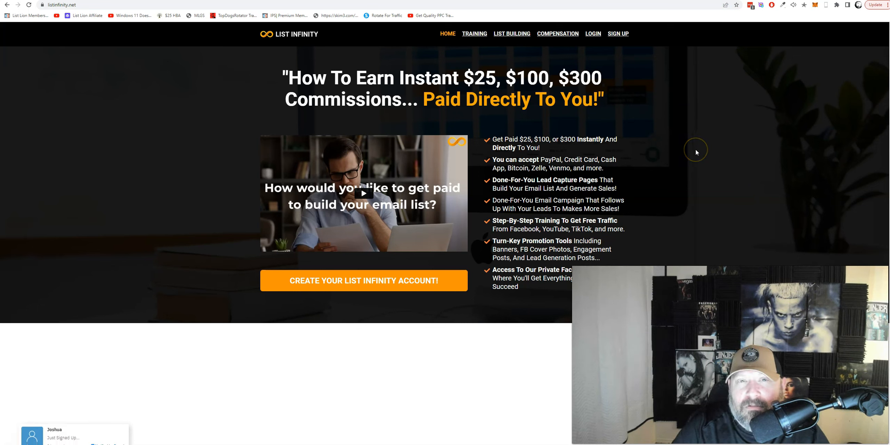
mouse_move(694, 168)
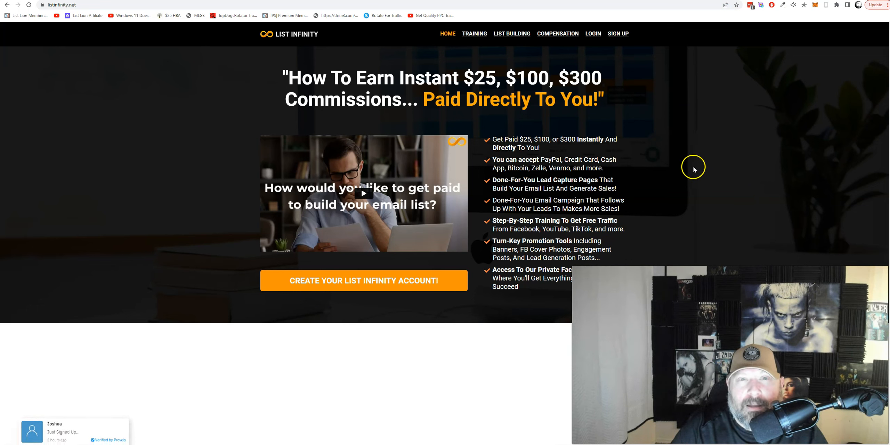
mouse_move(693, 175)
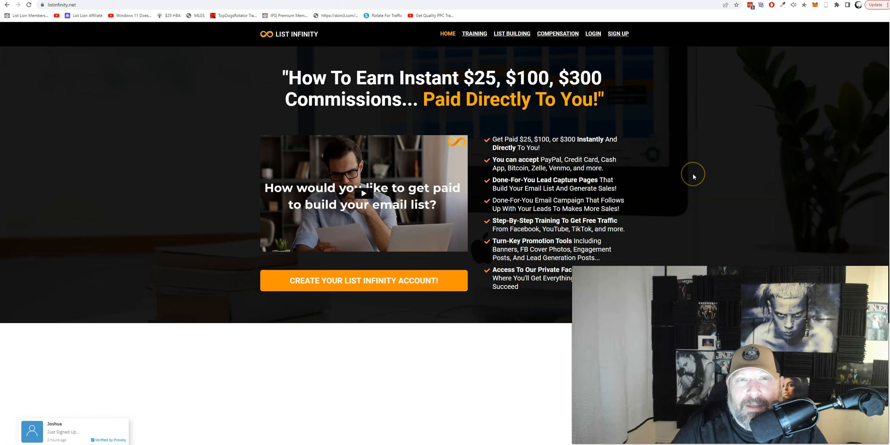
mouse_move(684, 216)
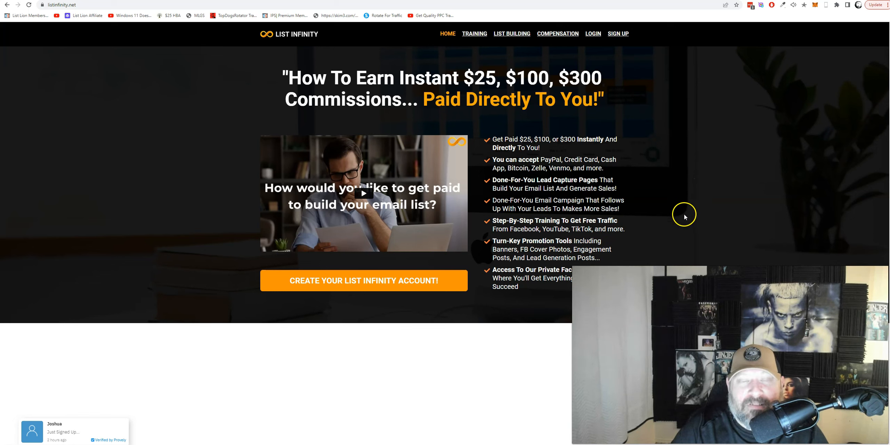
mouse_move(678, 211)
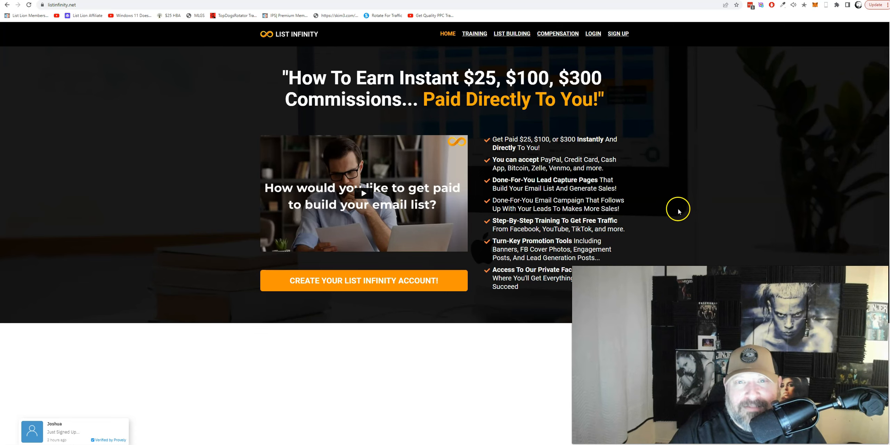
scroll(down, 3)
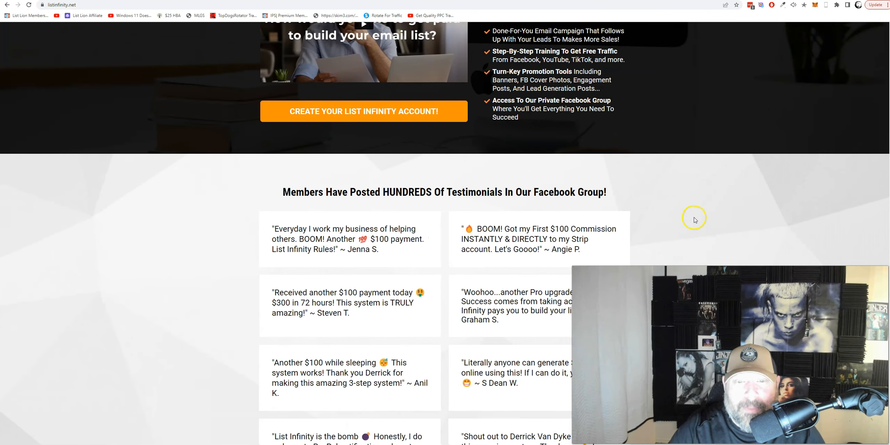
scroll(up, 3)
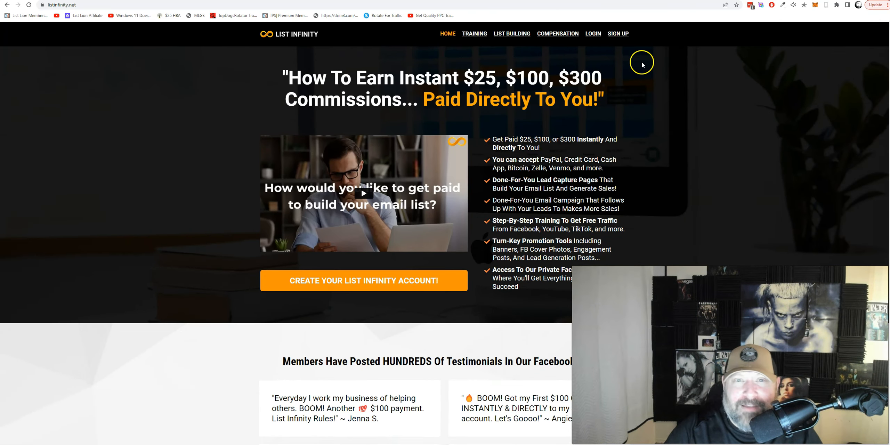
mouse_move(681, 110)
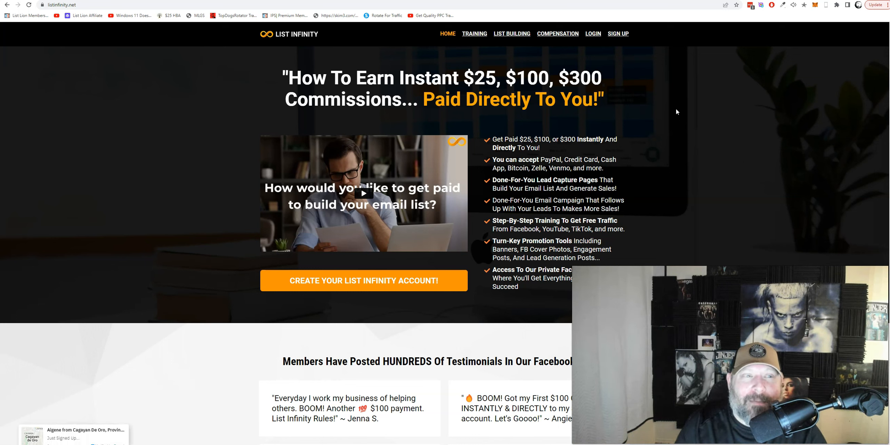
mouse_move(679, 107)
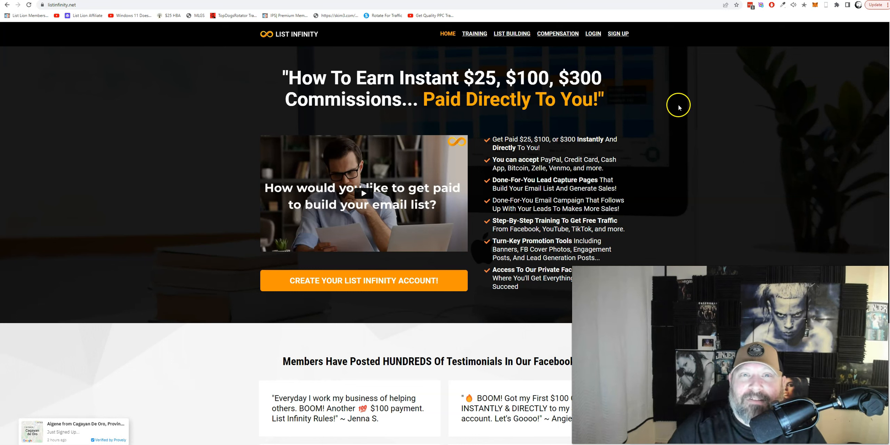
mouse_move(256, 274)
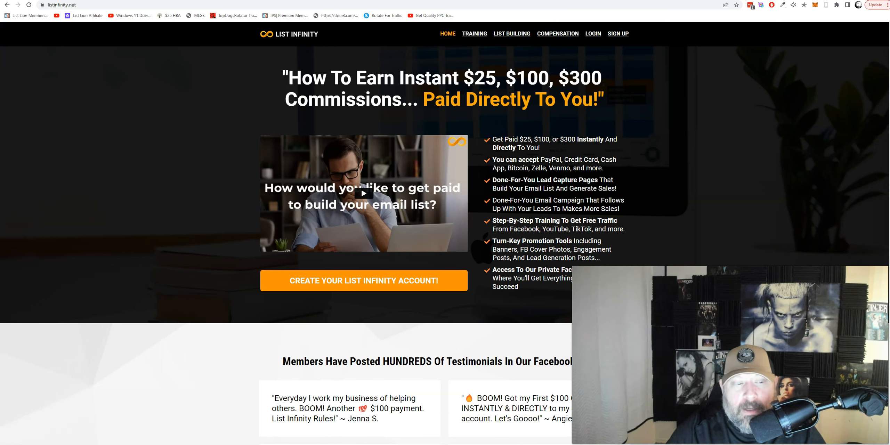
mouse_move(137, 409)
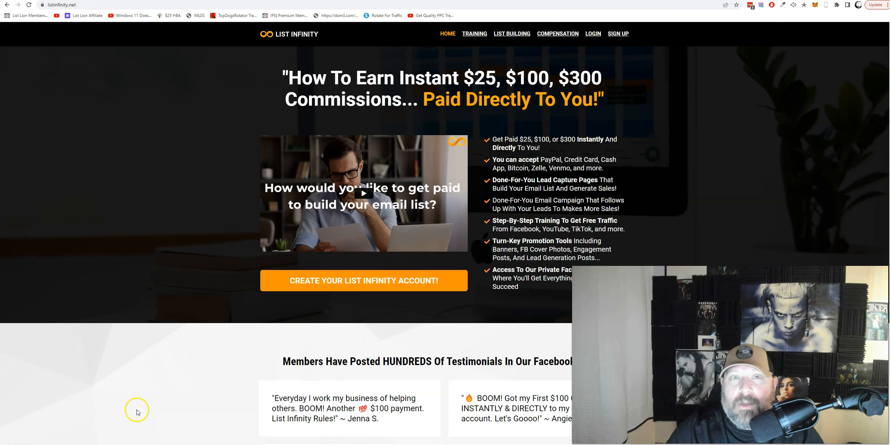